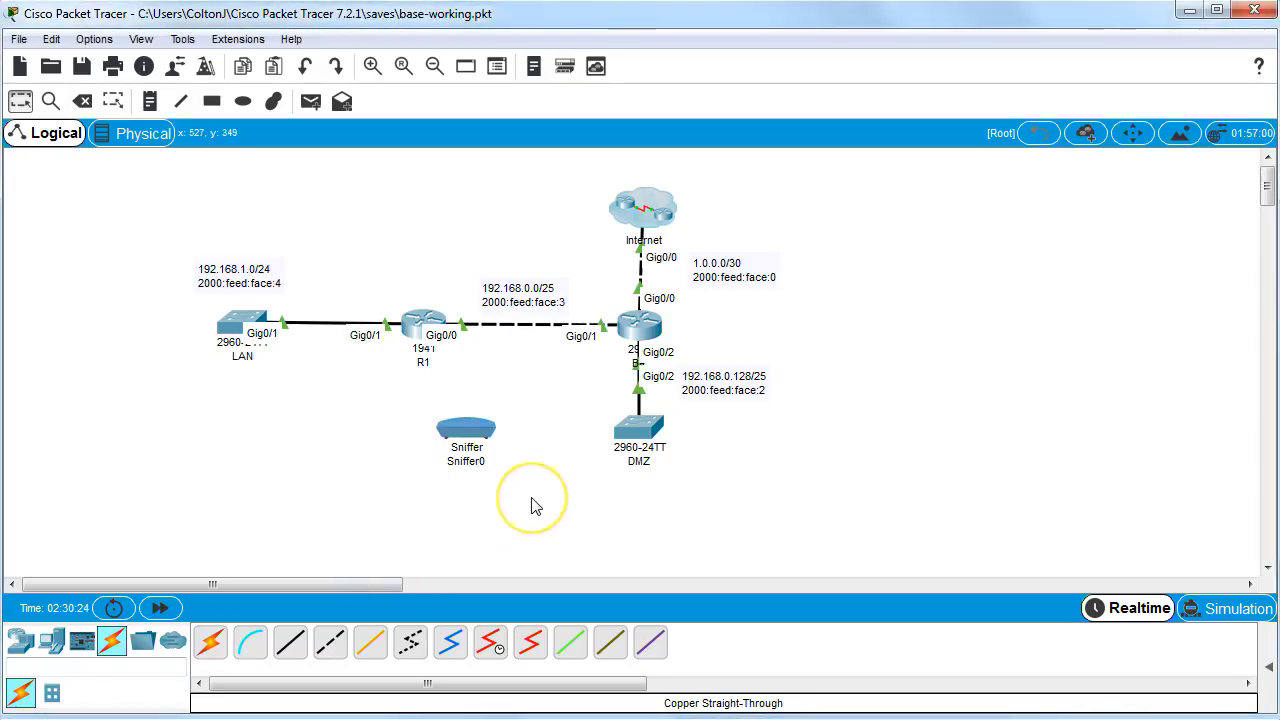
Open Sniffer0's capture view showing EIGRP as the filtered event type
{"action": "double_click", "coordinate": [466, 428]}
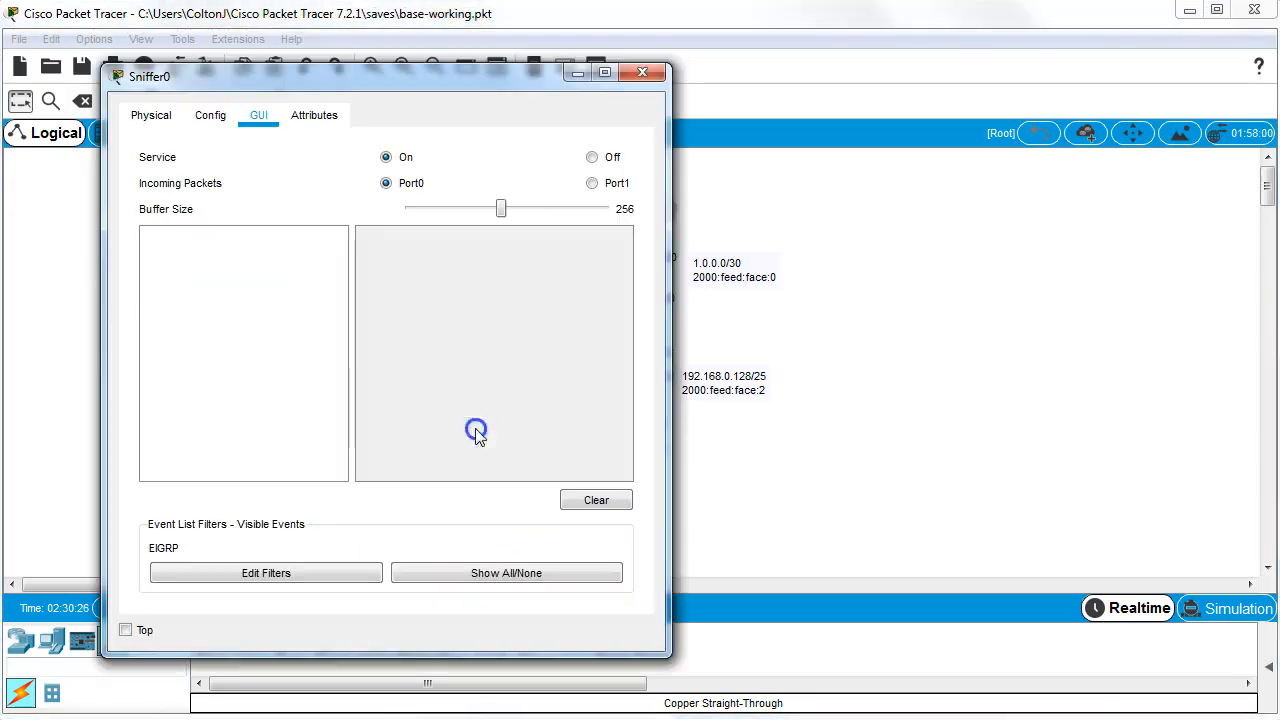
{"action": "mouse_move", "coordinate": [438, 276]}
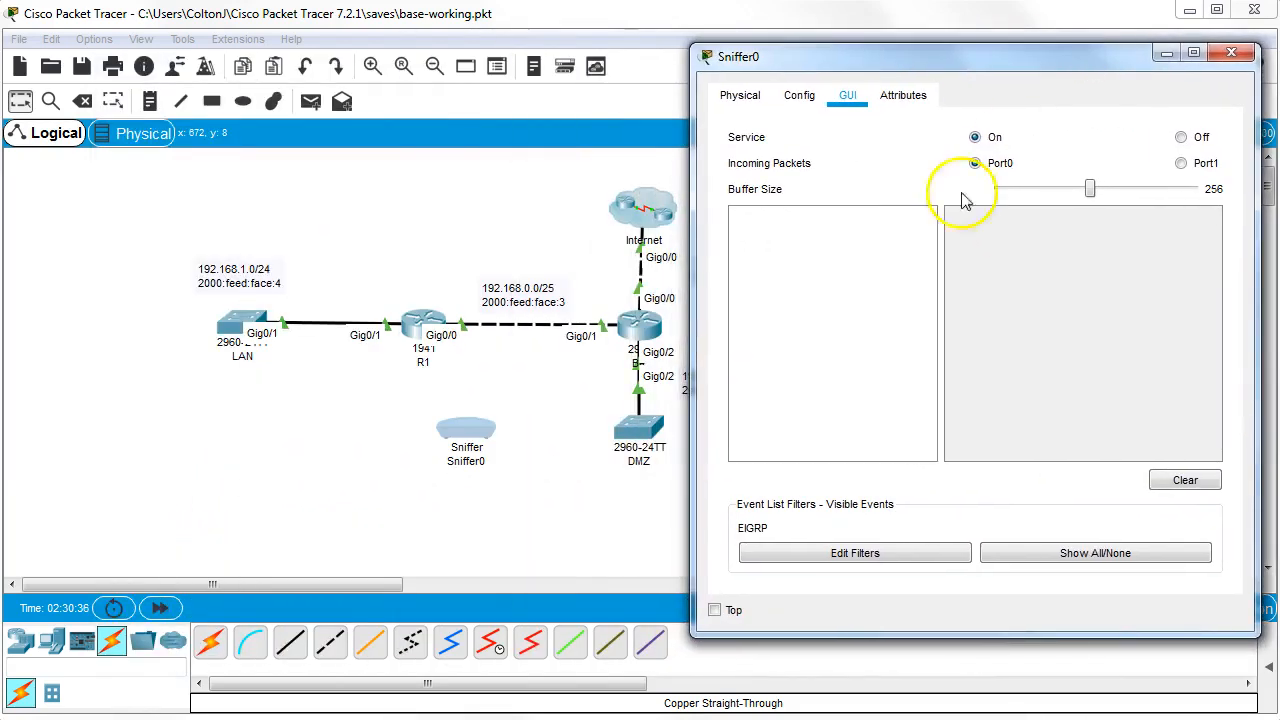
Connect Sniffer0's Eth0 to FastEthernet0/1 on the DMZ switch with a copper straight-through cable
{"action": "left_click", "coordinate": [1228, 52]}
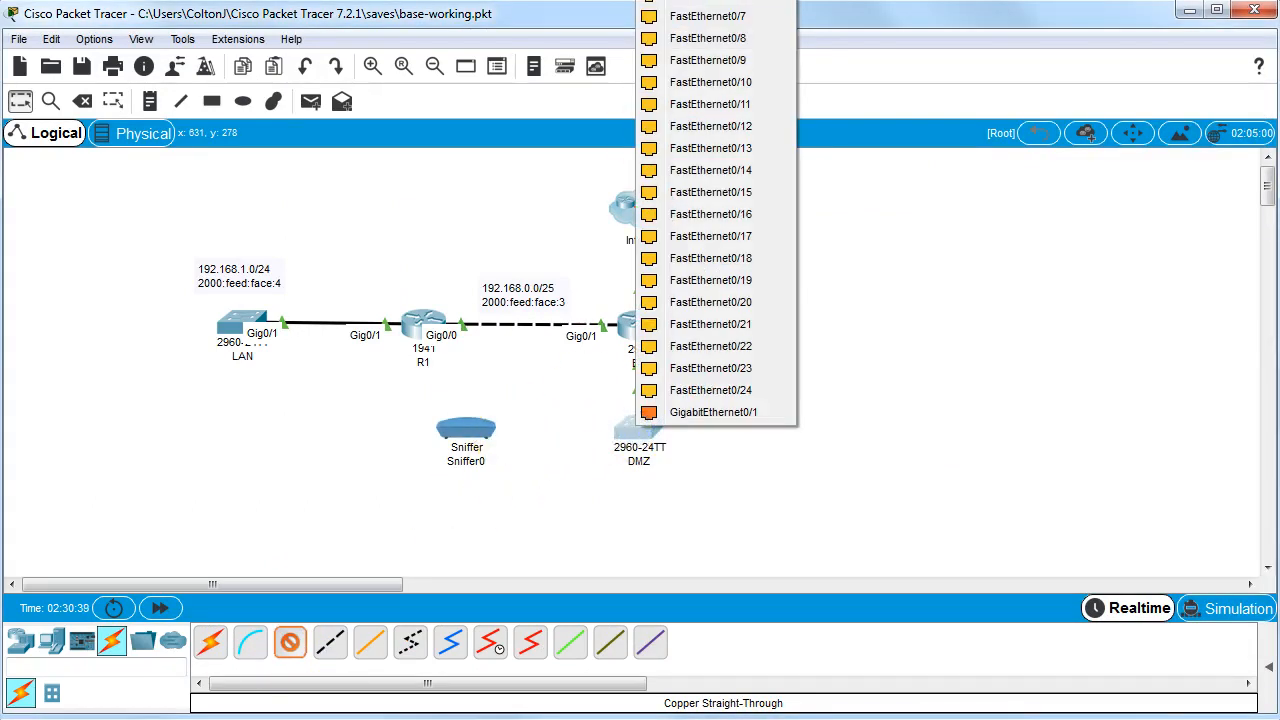
{"action": "left_click", "coordinate": [464, 428]}
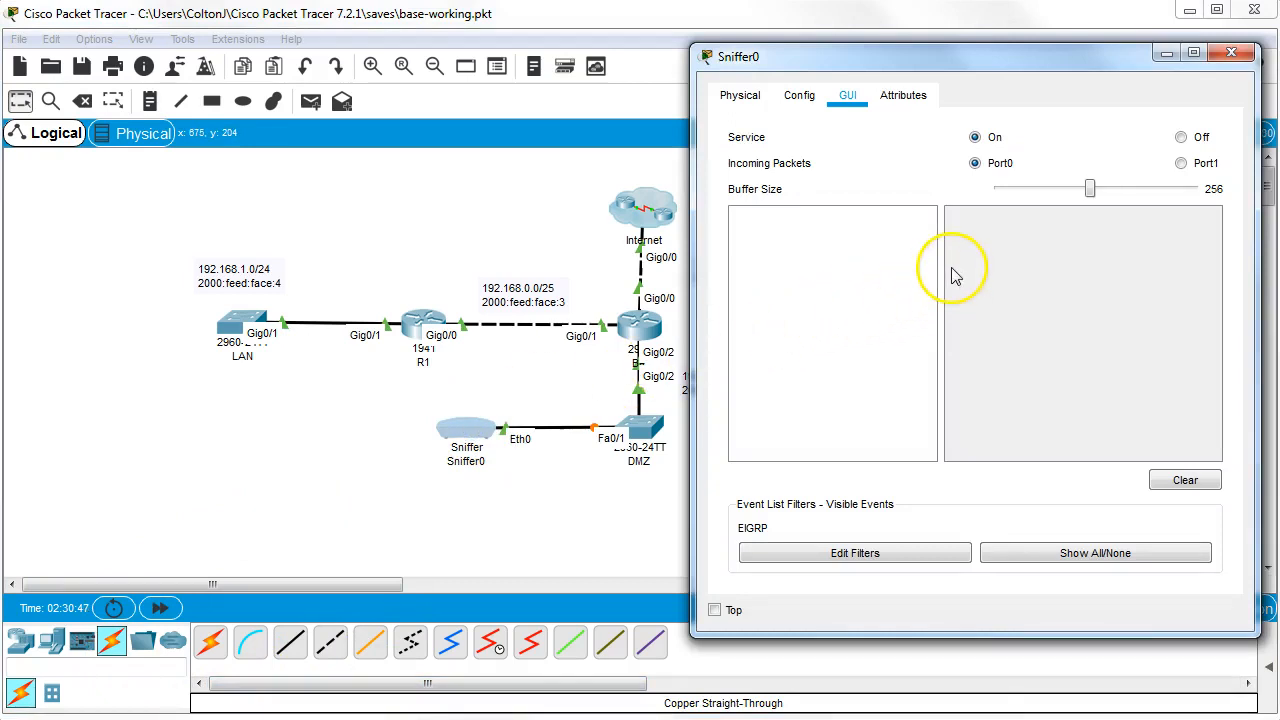
{"action": "mouse_move", "coordinate": [956, 276]}
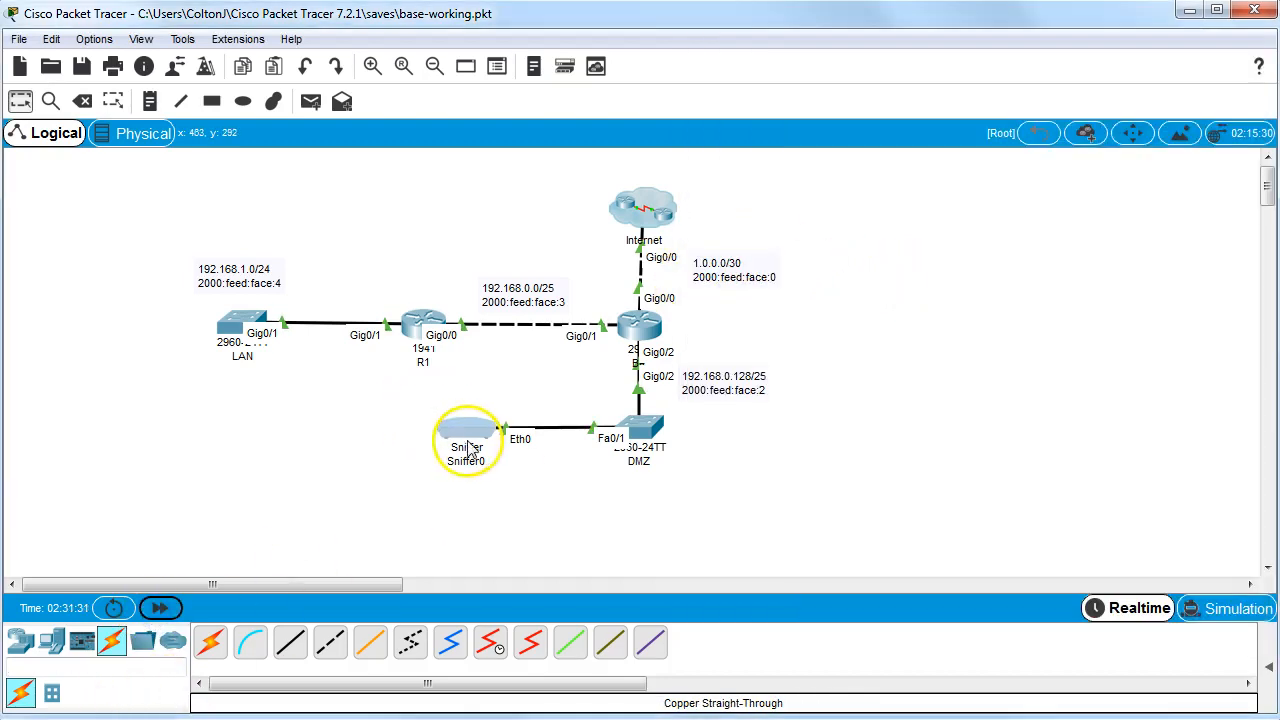
{"action": "double_click", "coordinate": [468, 438]}
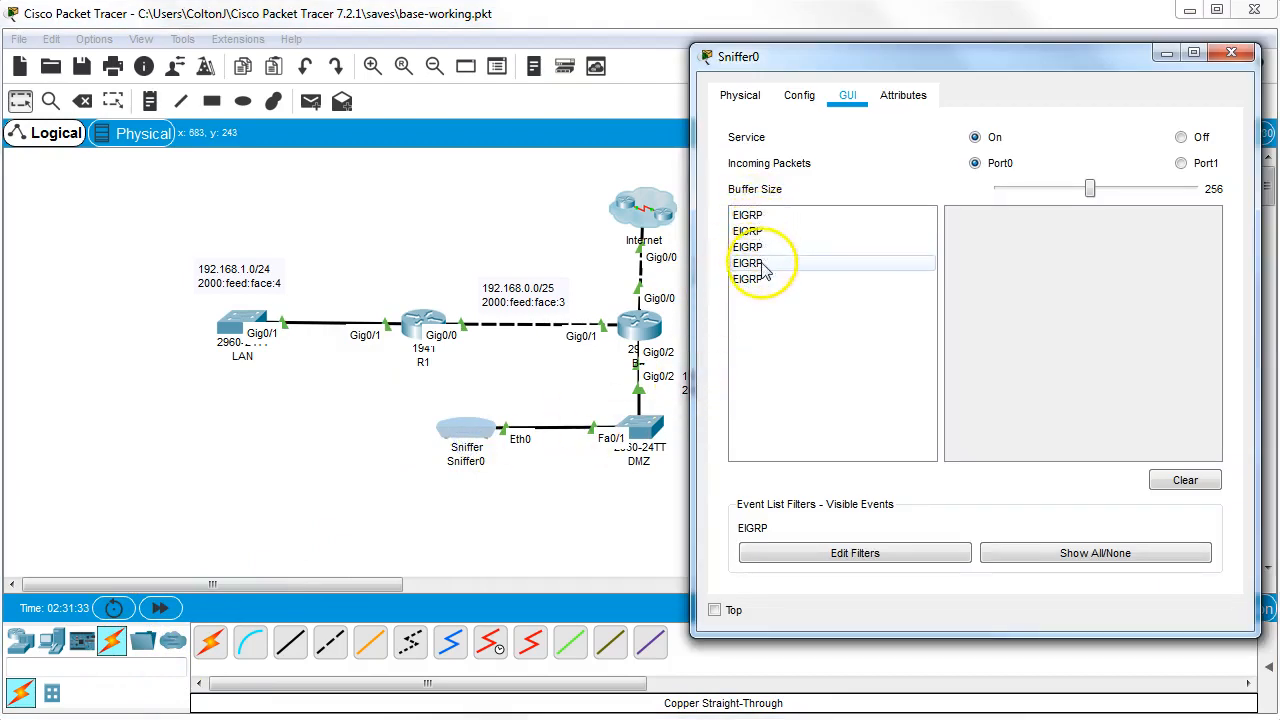
{"action": "left_click", "coordinate": [752, 248]}
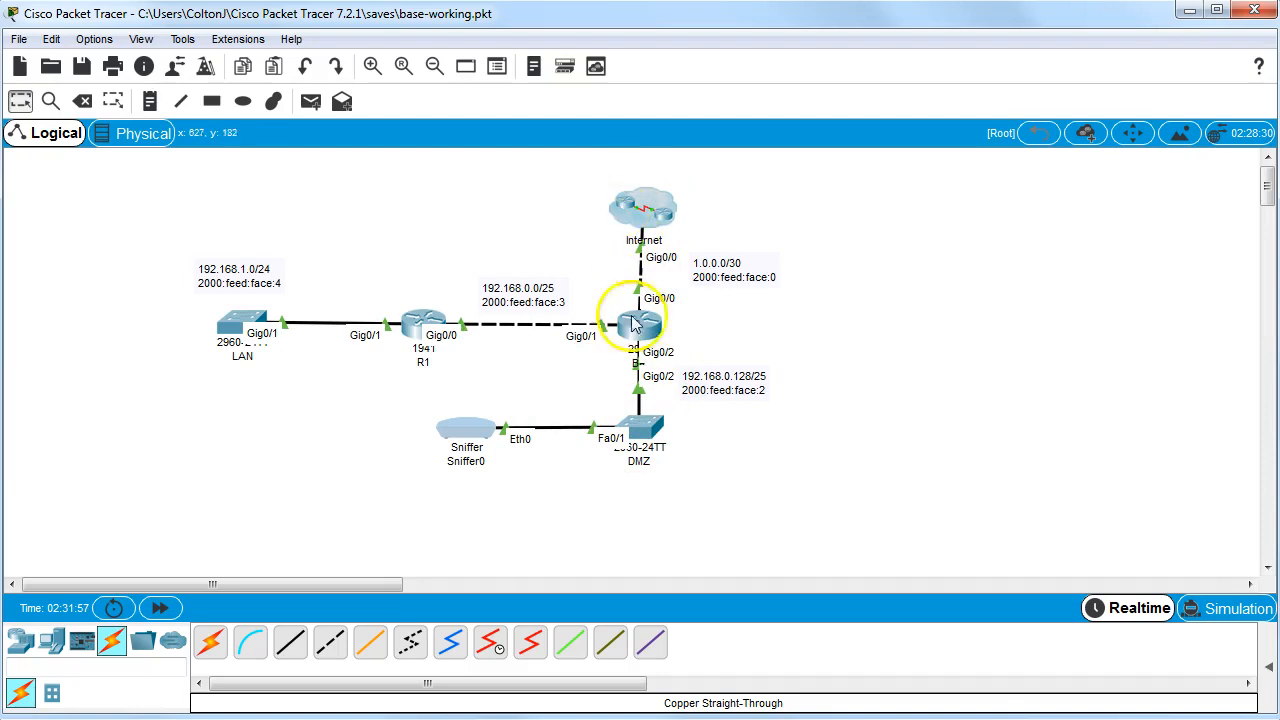
{"action": "mouse_move", "coordinate": [636, 336]}
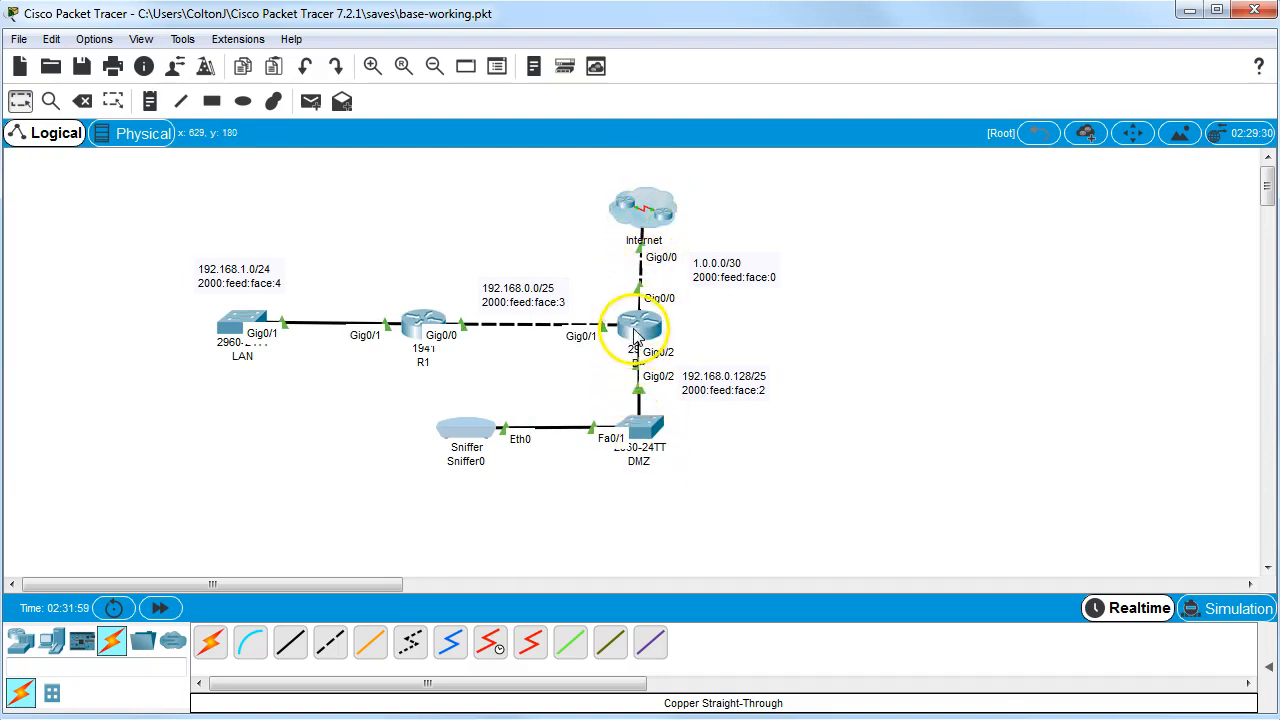
{"action": "mouse_move", "coordinate": [608, 388]}
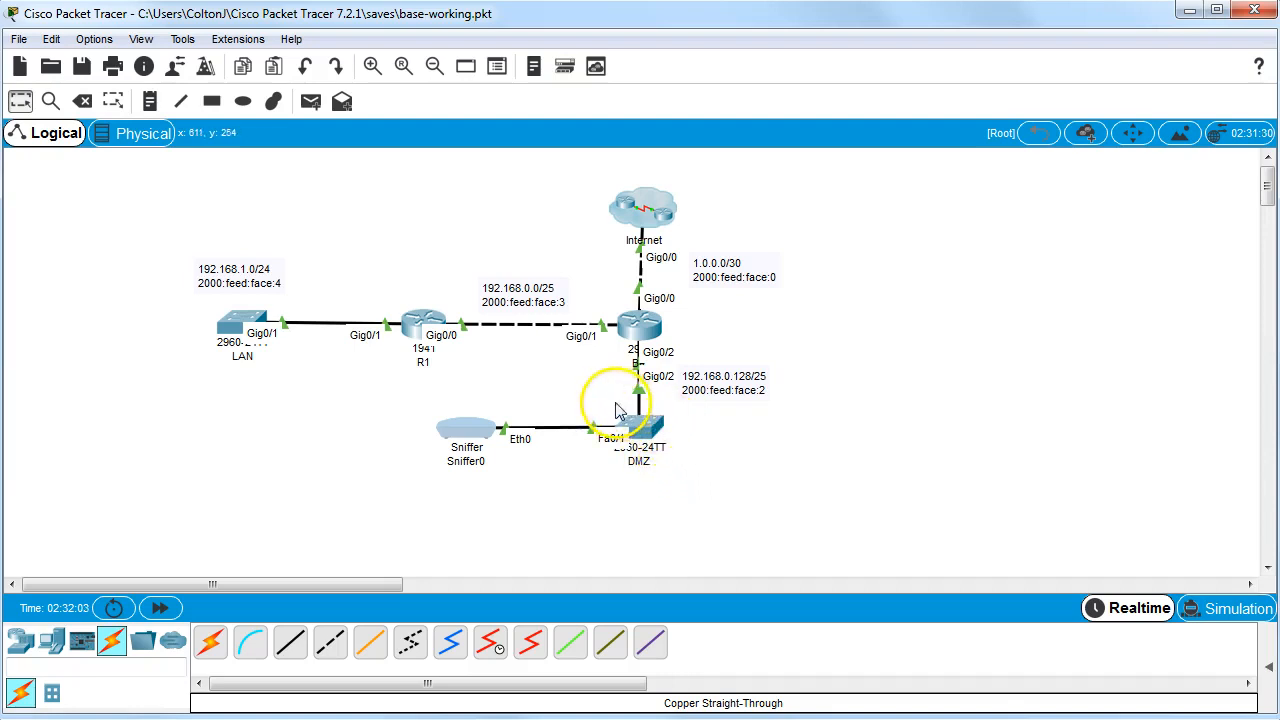
{"action": "mouse_move", "coordinate": [626, 148]}
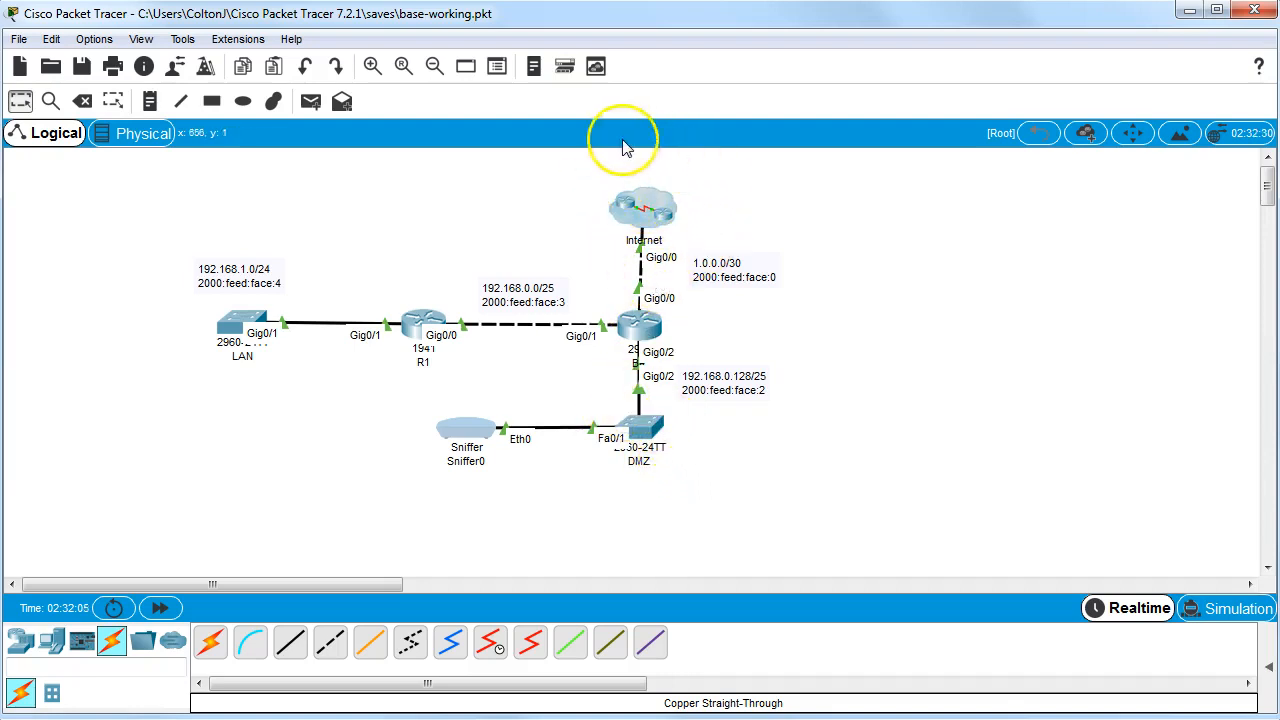
{"action": "mouse_move", "coordinate": [646, 276]}
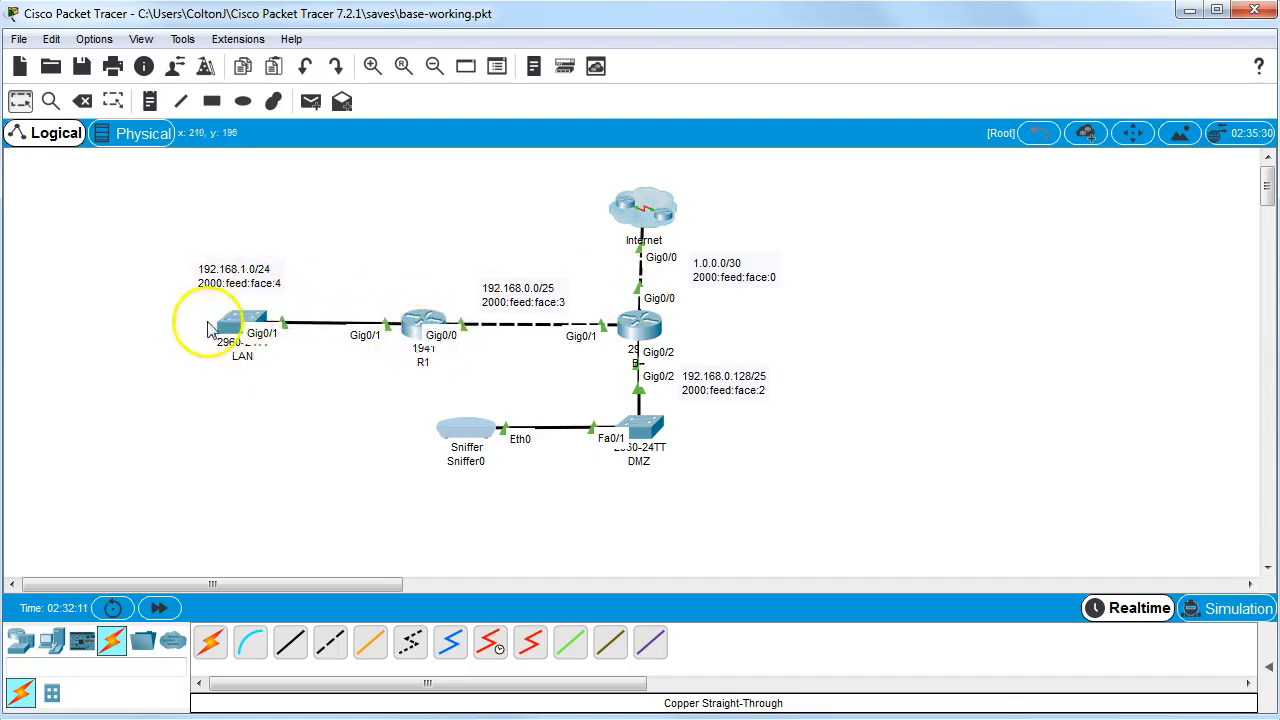
{"action": "mouse_move", "coordinate": [636, 328]}
{"action": "type", "text": "en"}
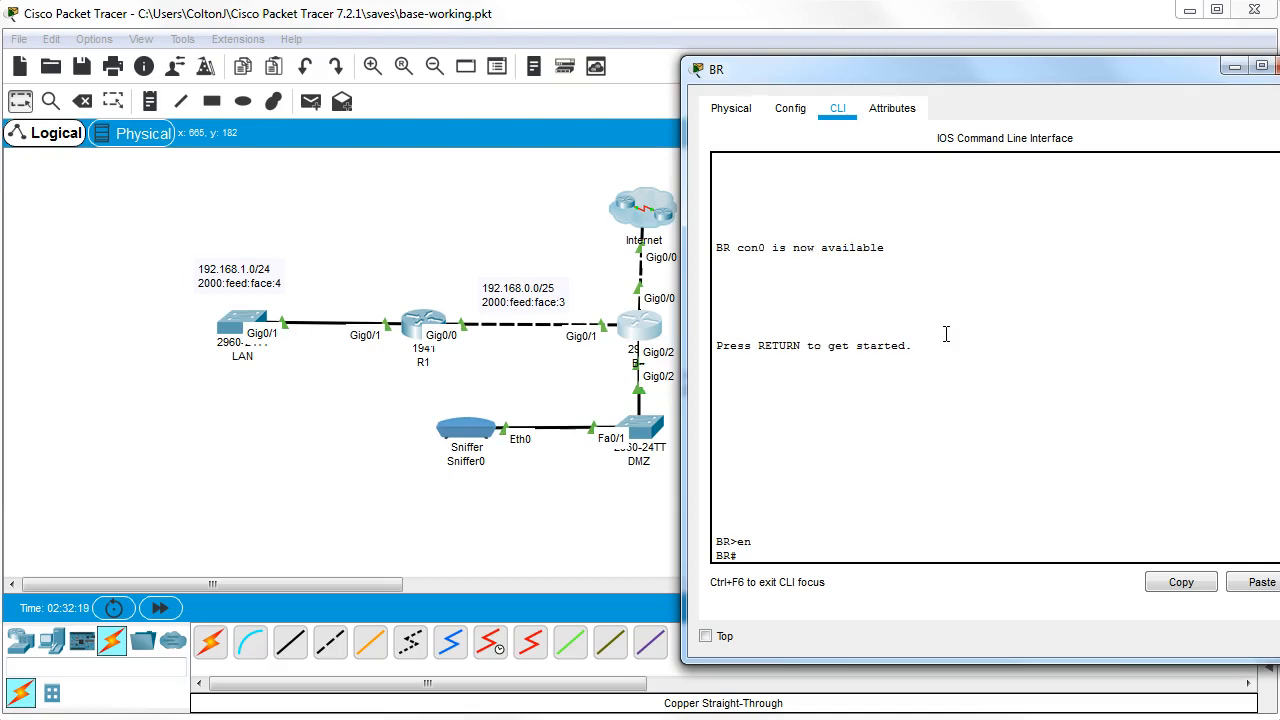
Run show run on BR and page through to the EIGRP, static route and line settings
{"action": "type", "text": "show run"}
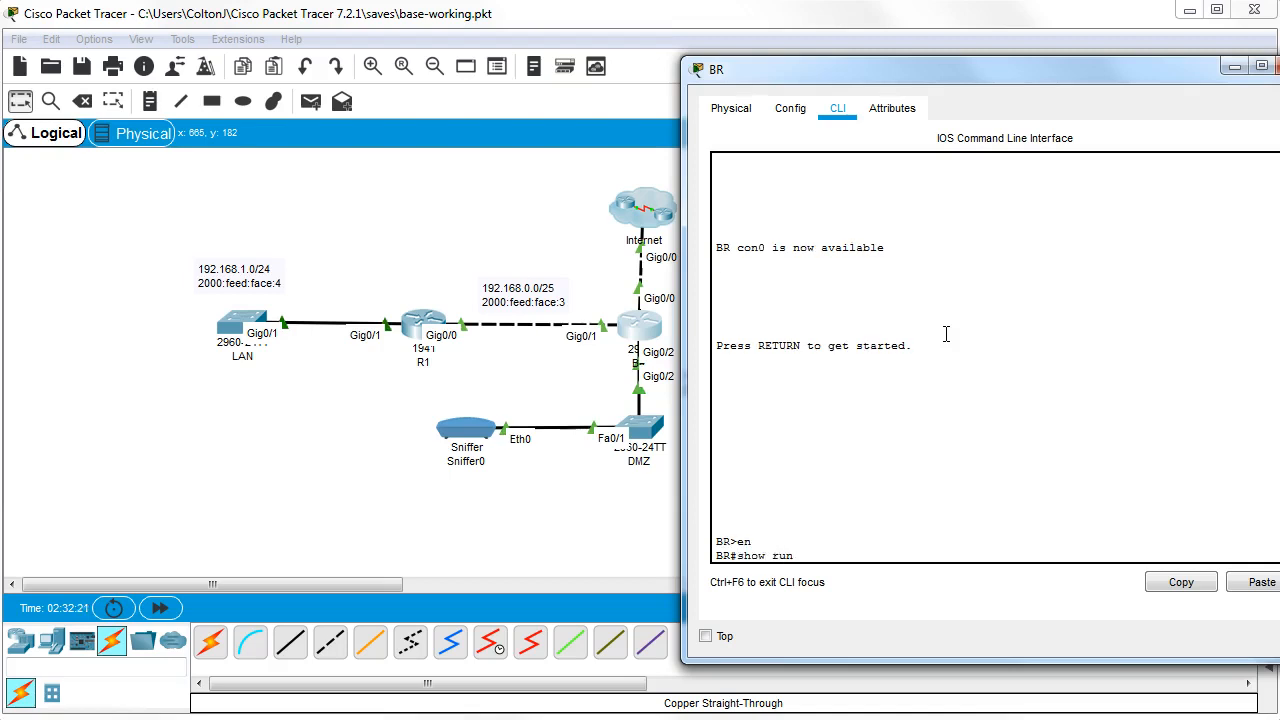
{"action": "key", "text": "Return"}
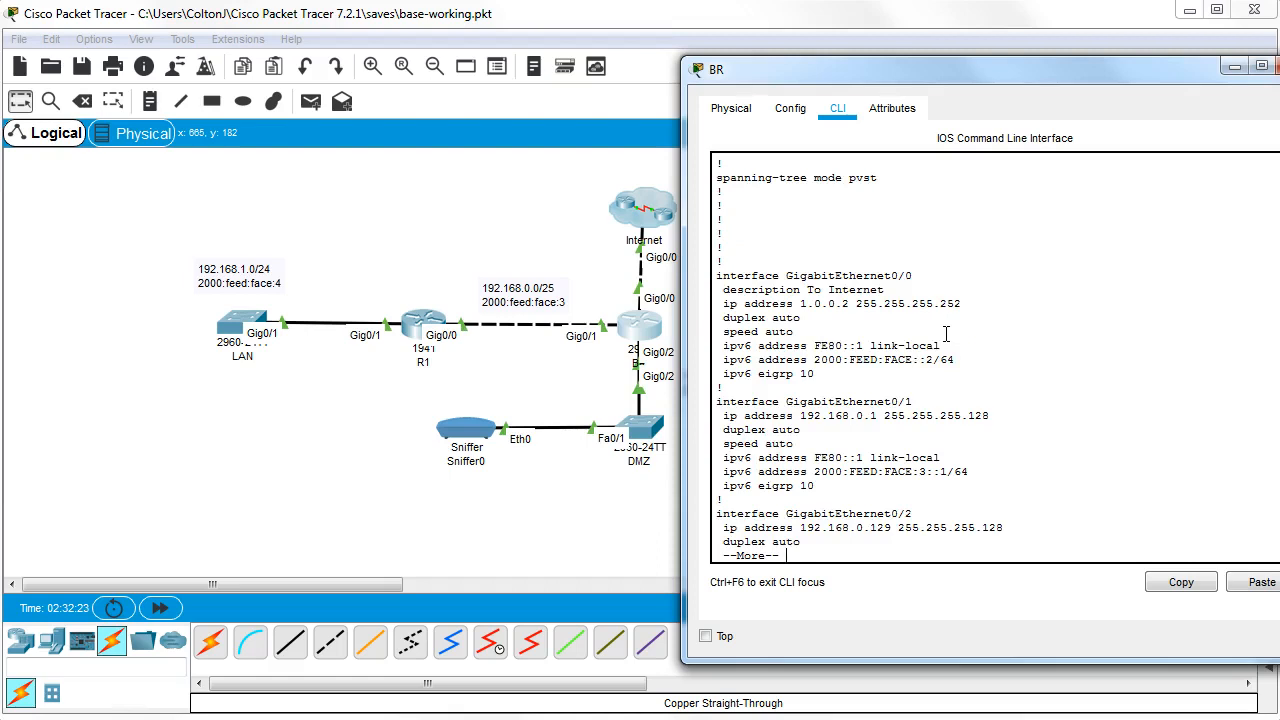
{"action": "key", "text": "Space"}
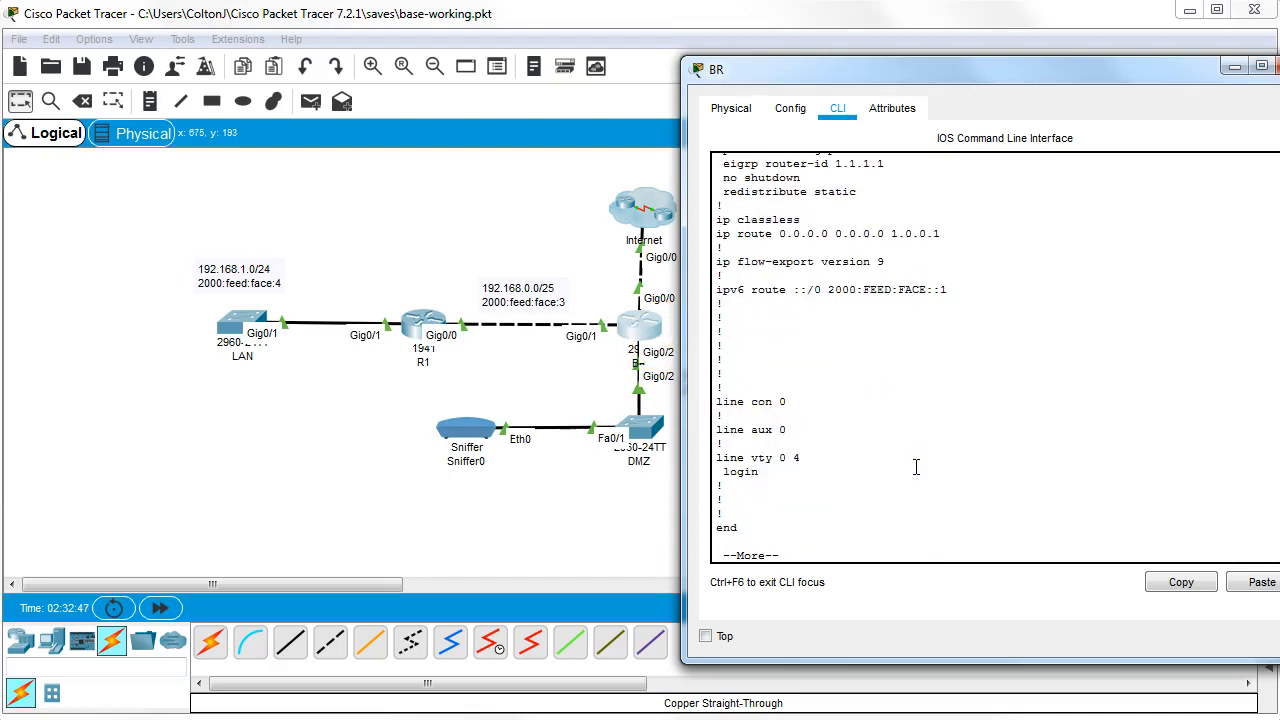
On BR enter router eigrp 10 and begin a passive-interface command for g0/2
{"action": "type", "text": "conf t"}
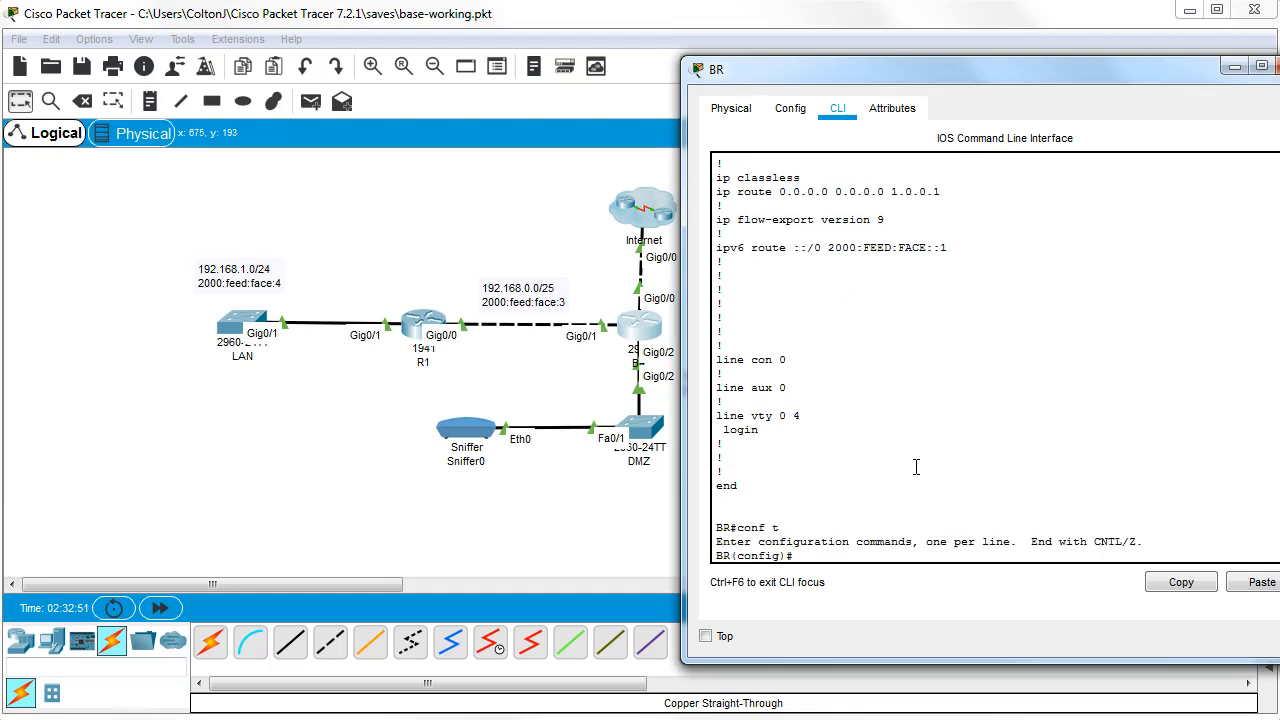
{"action": "type", "text": "route"}
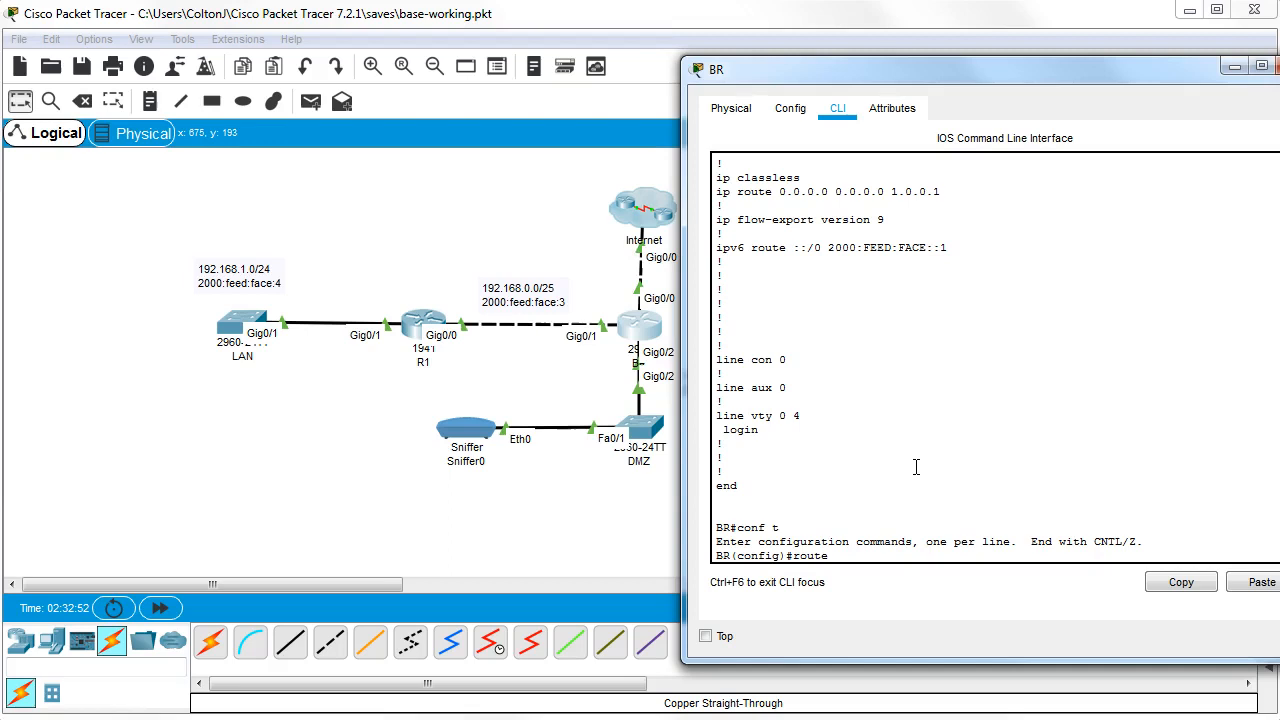
{"action": "type", "text": "r"}
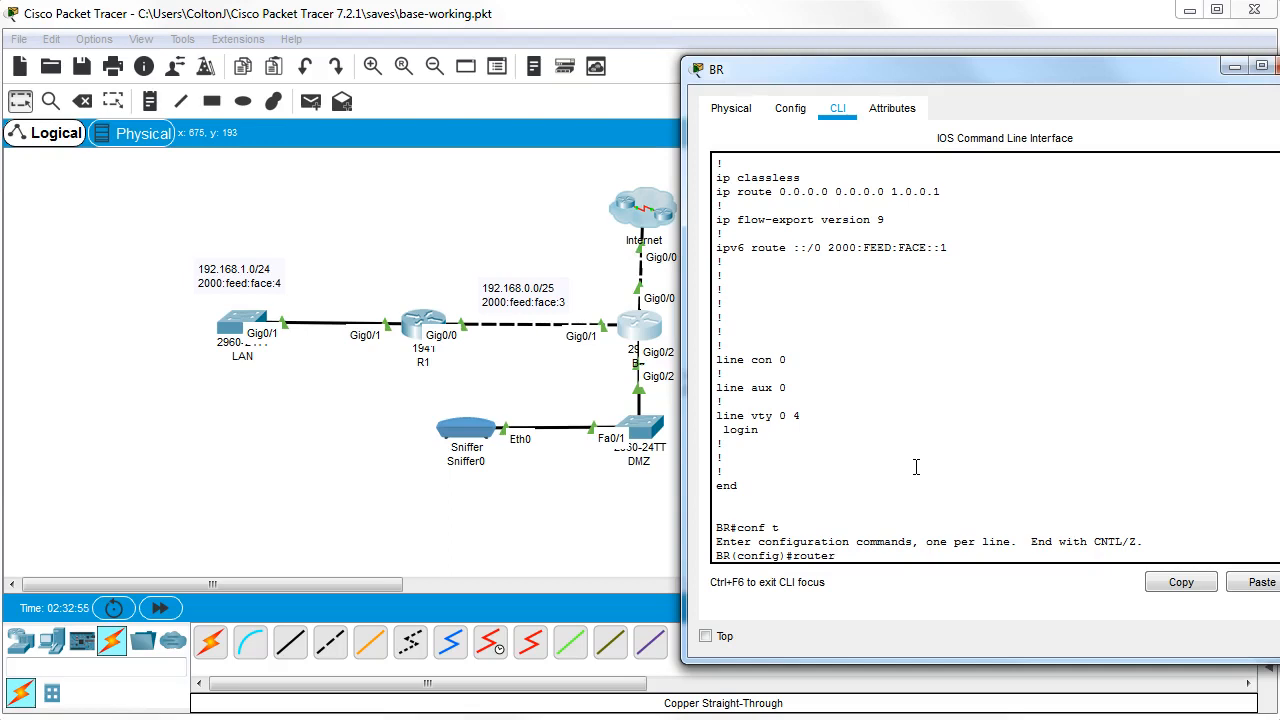
{"action": "type", "text": "eigrp 10"}
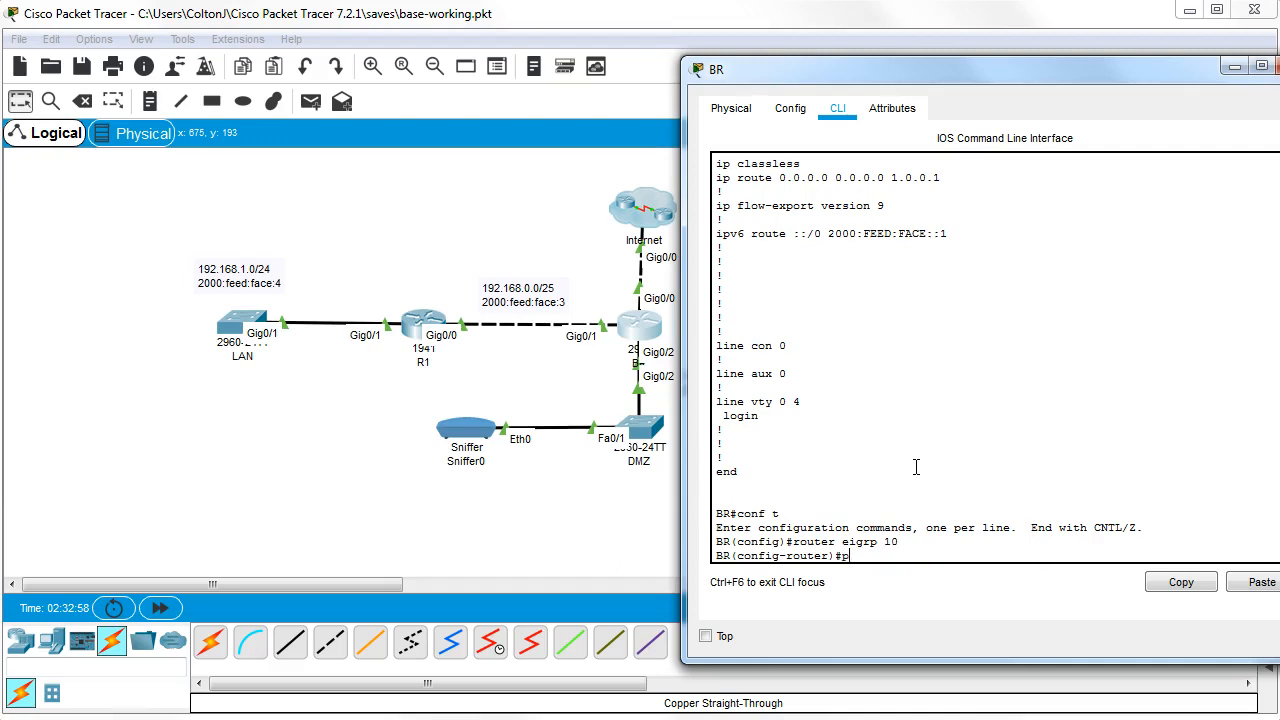
{"action": "type", "text": "passive-interface"}
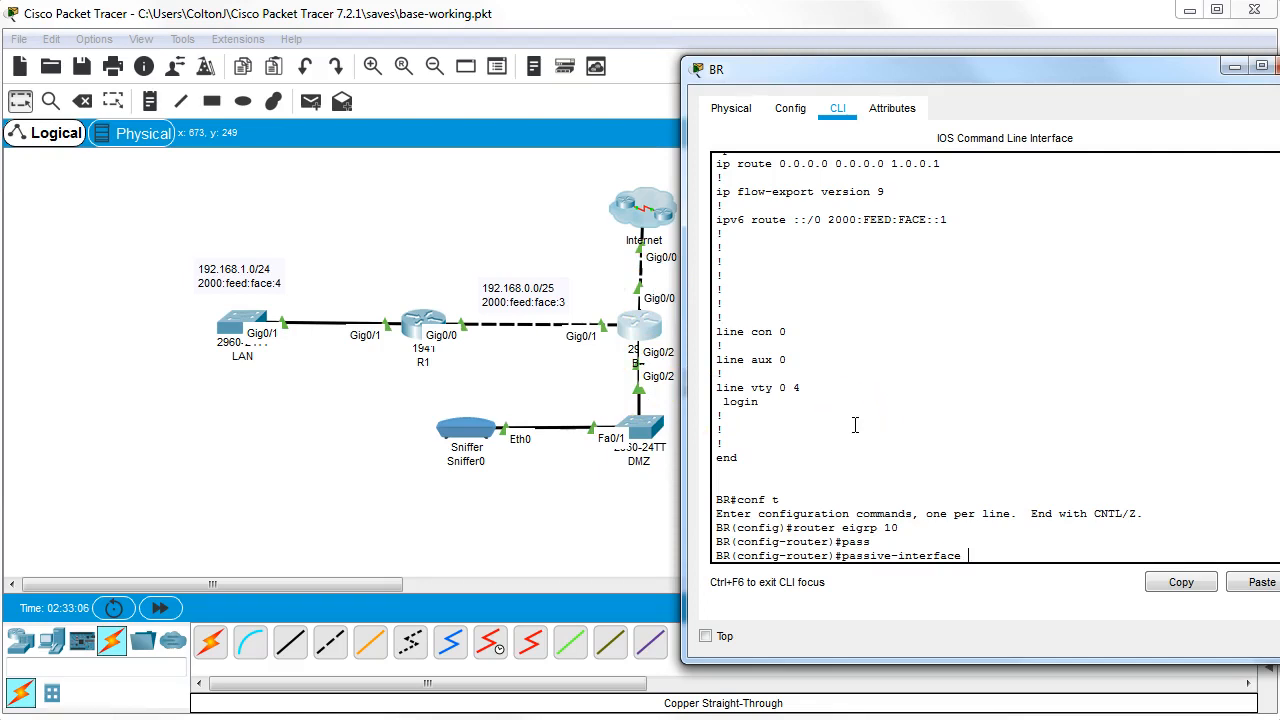
{"action": "type", "text": "g0./"}
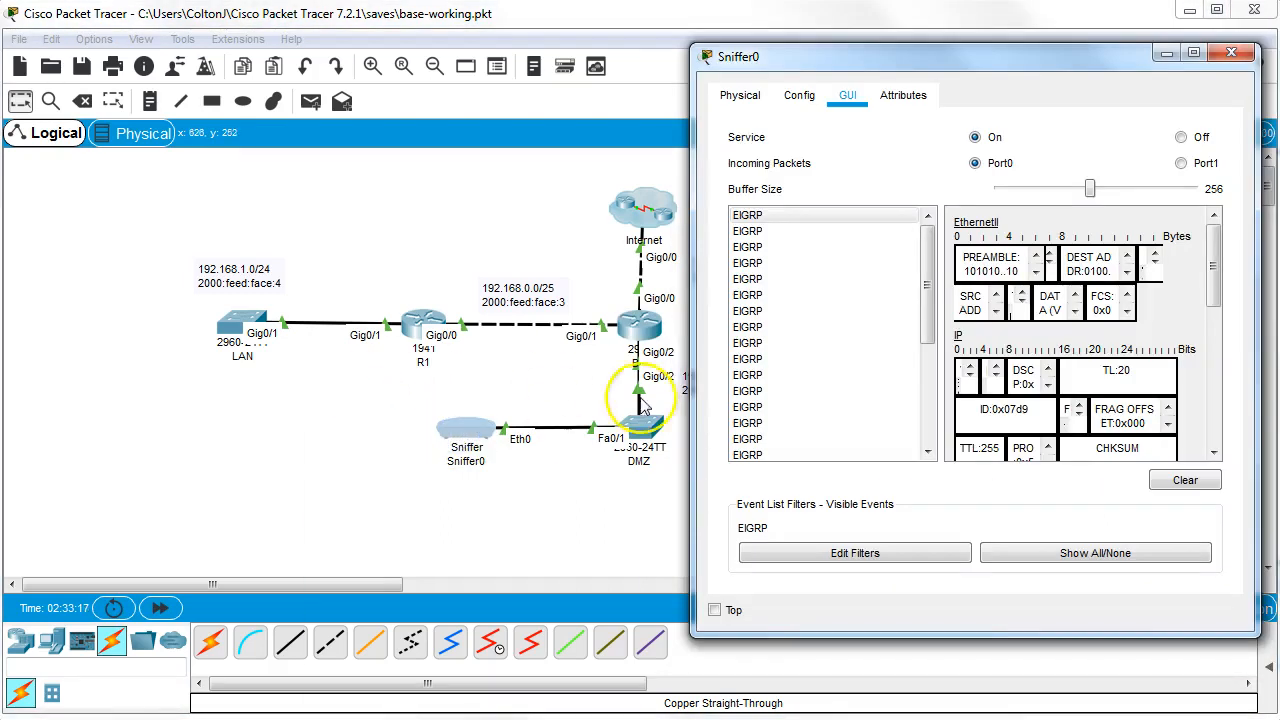
Clear Sniffer0's captured EIGRP events, leaving the list empty
{"action": "left_click", "coordinate": [1184, 480]}
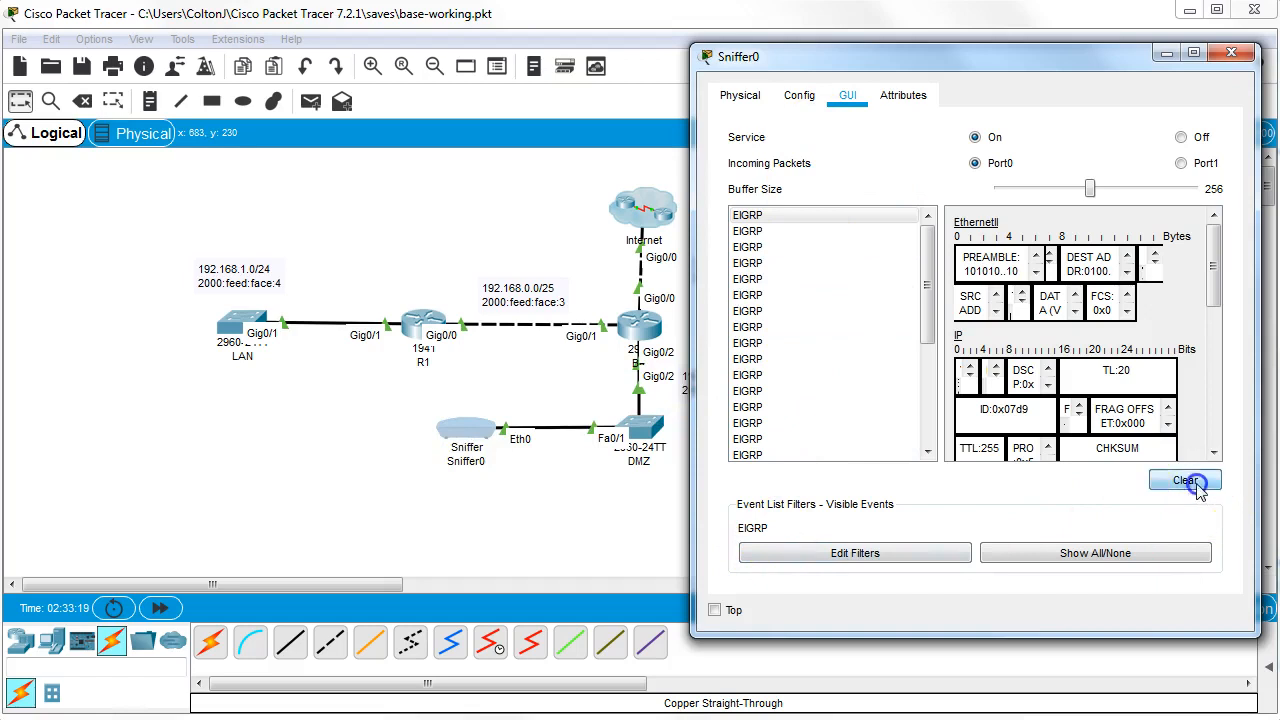
{"action": "left_click", "coordinate": [1184, 480]}
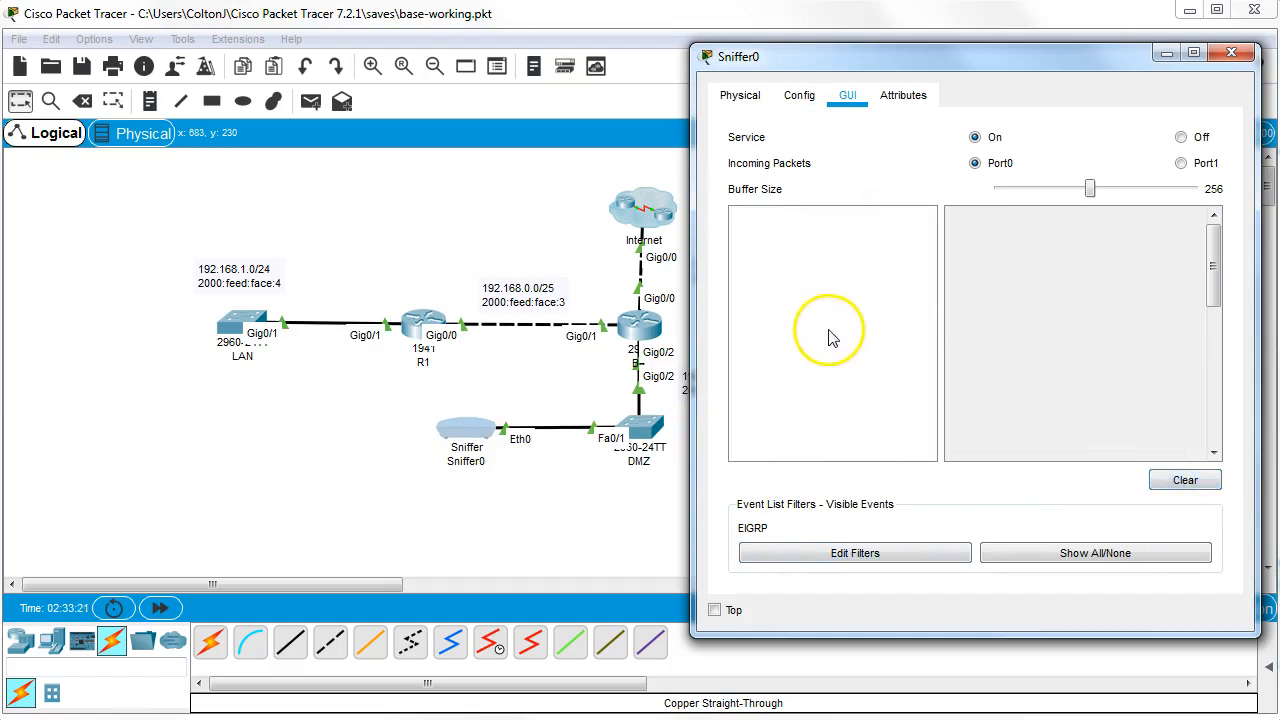
{"action": "mouse_move", "coordinate": [844, 276]}
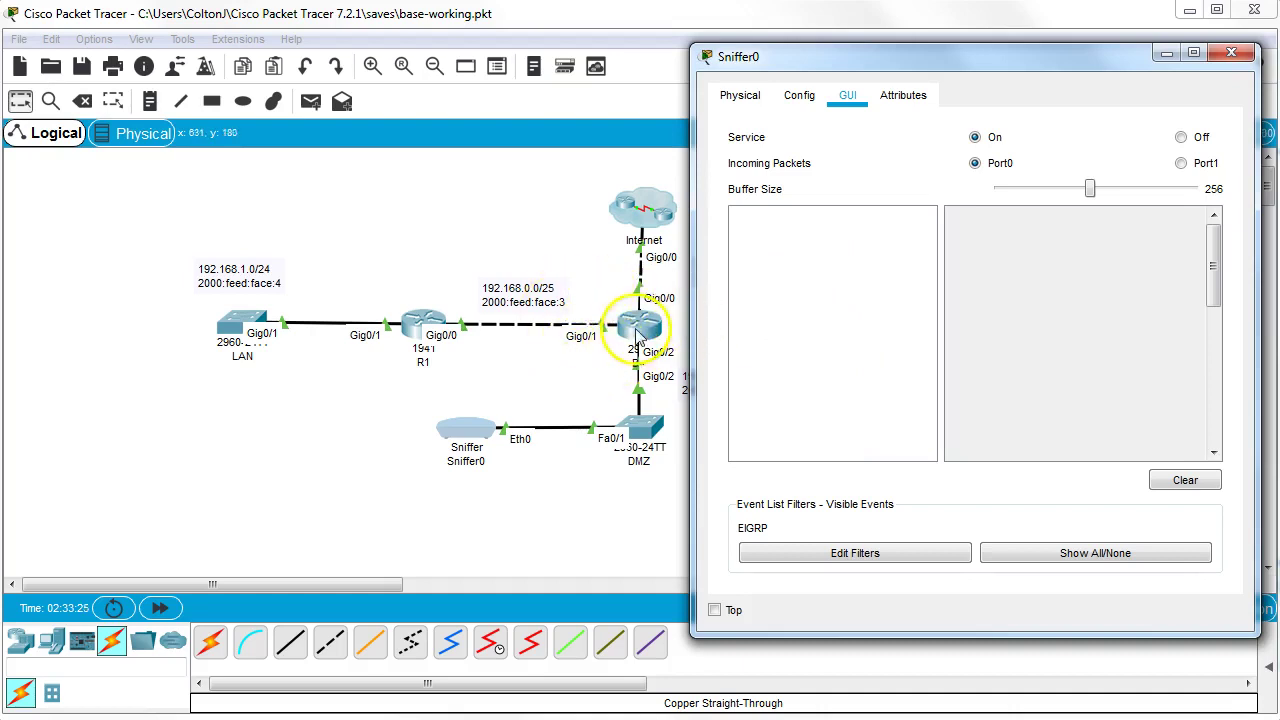
{"action": "mouse_move", "coordinate": [422, 326]}
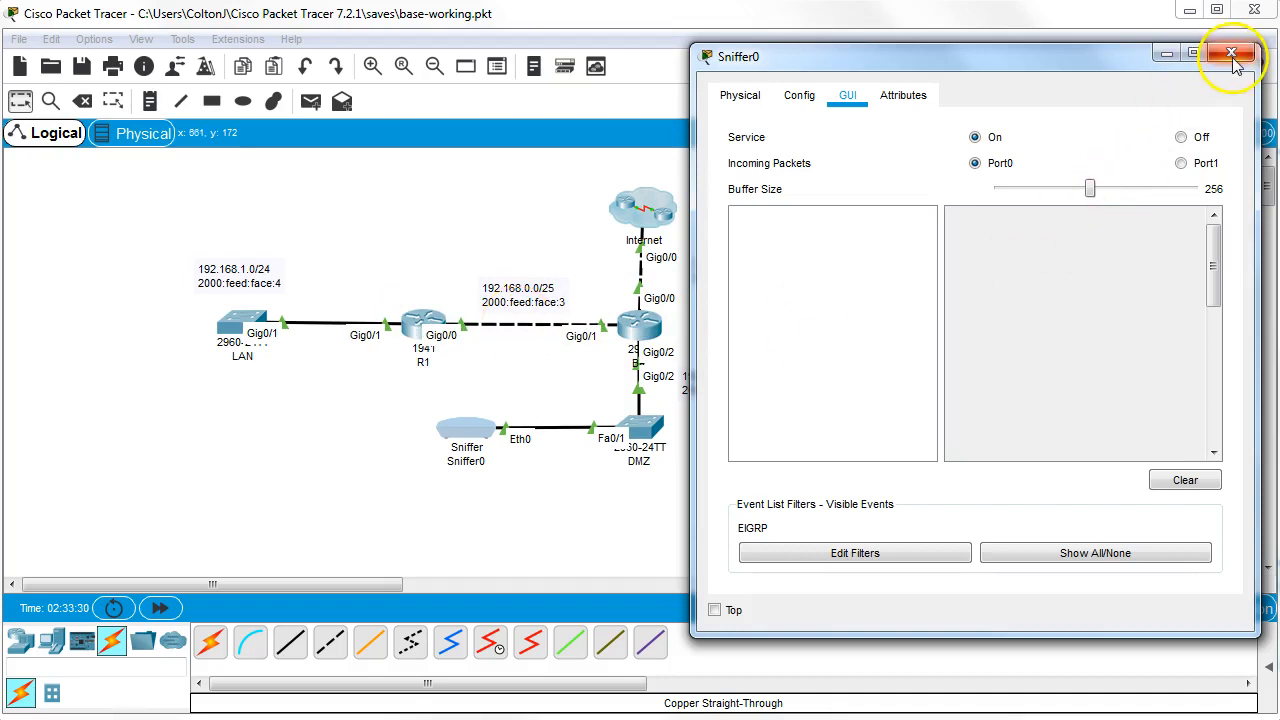
{"action": "mouse_move", "coordinate": [1232, 56]}
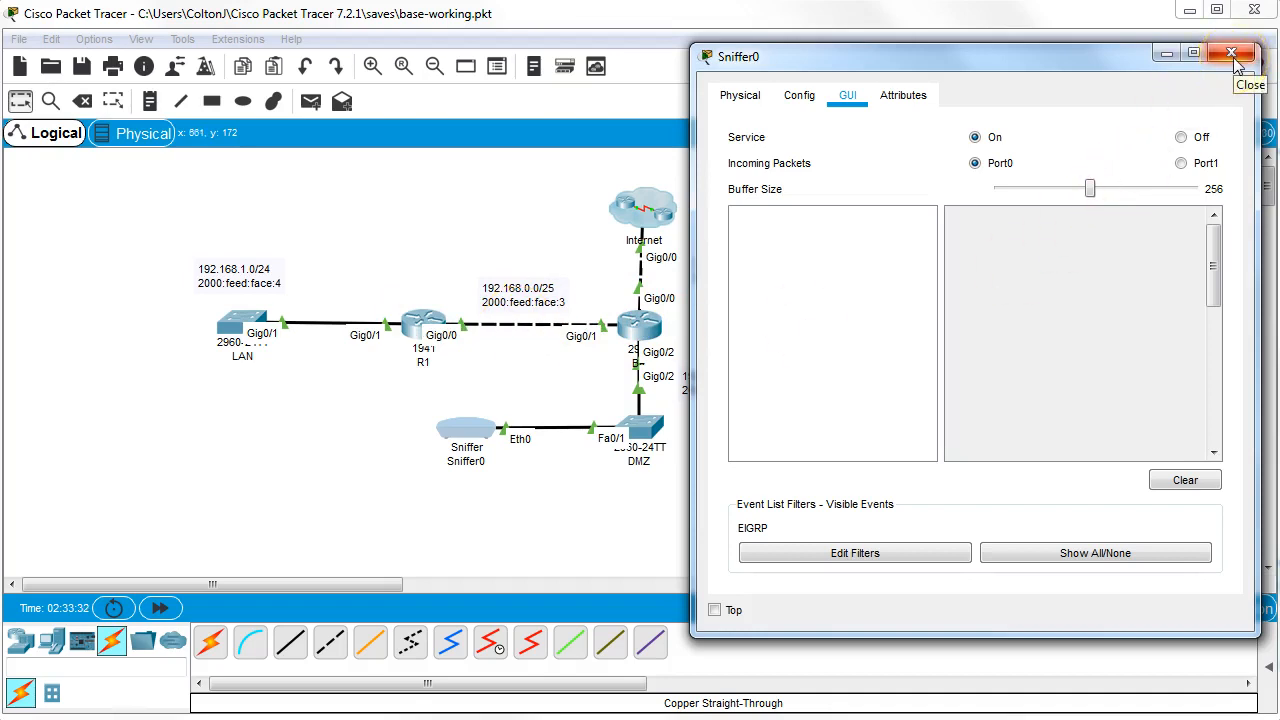
Close the Sniffer0 window to show the full topology
{"action": "left_click", "coordinate": [1232, 52]}
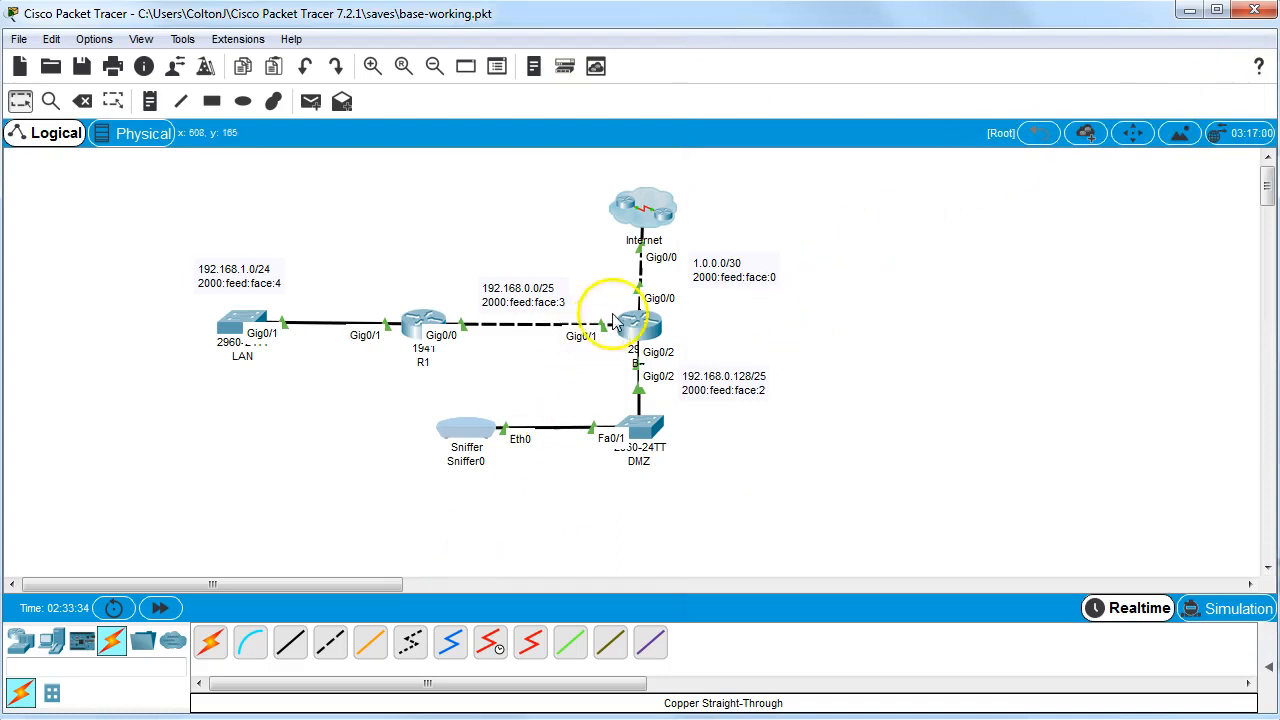
{"action": "mouse_move", "coordinate": [630, 322]}
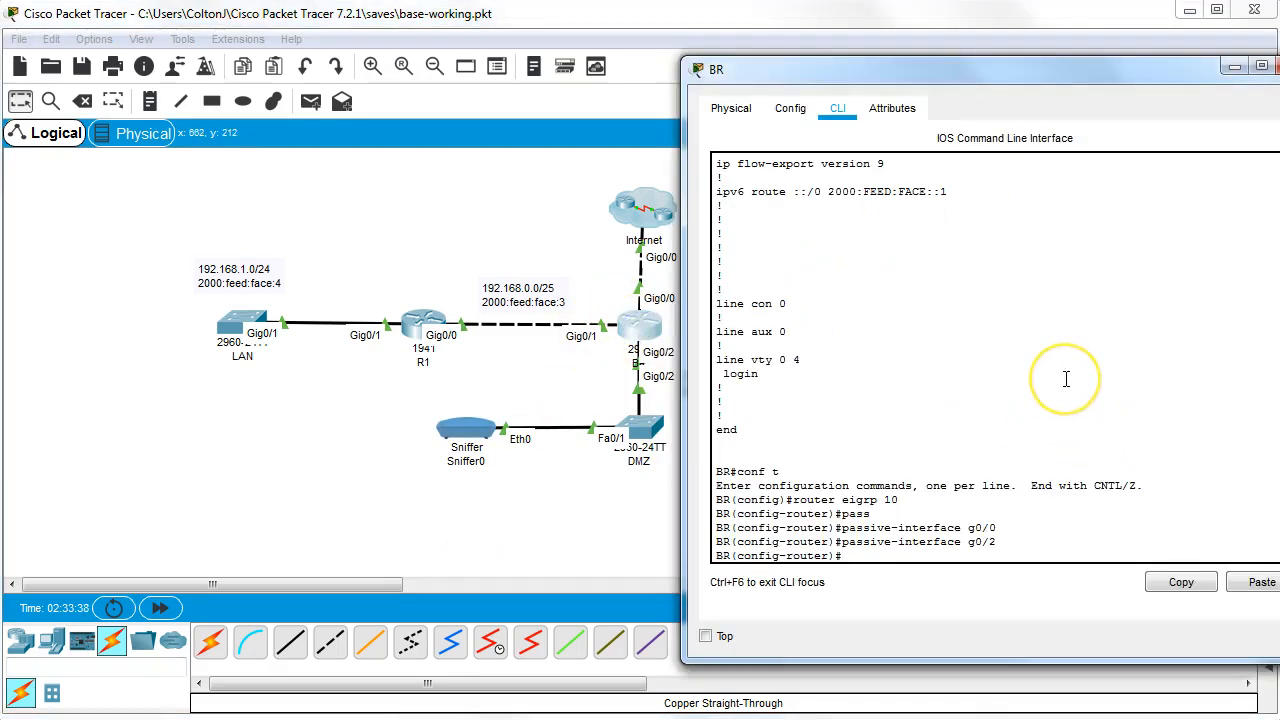
Exit to privileged mode, run show ip route to confirm the 192.168.1.0/24 EIGRP route, then re-enter conf t
{"action": "type", "text": "exit"}
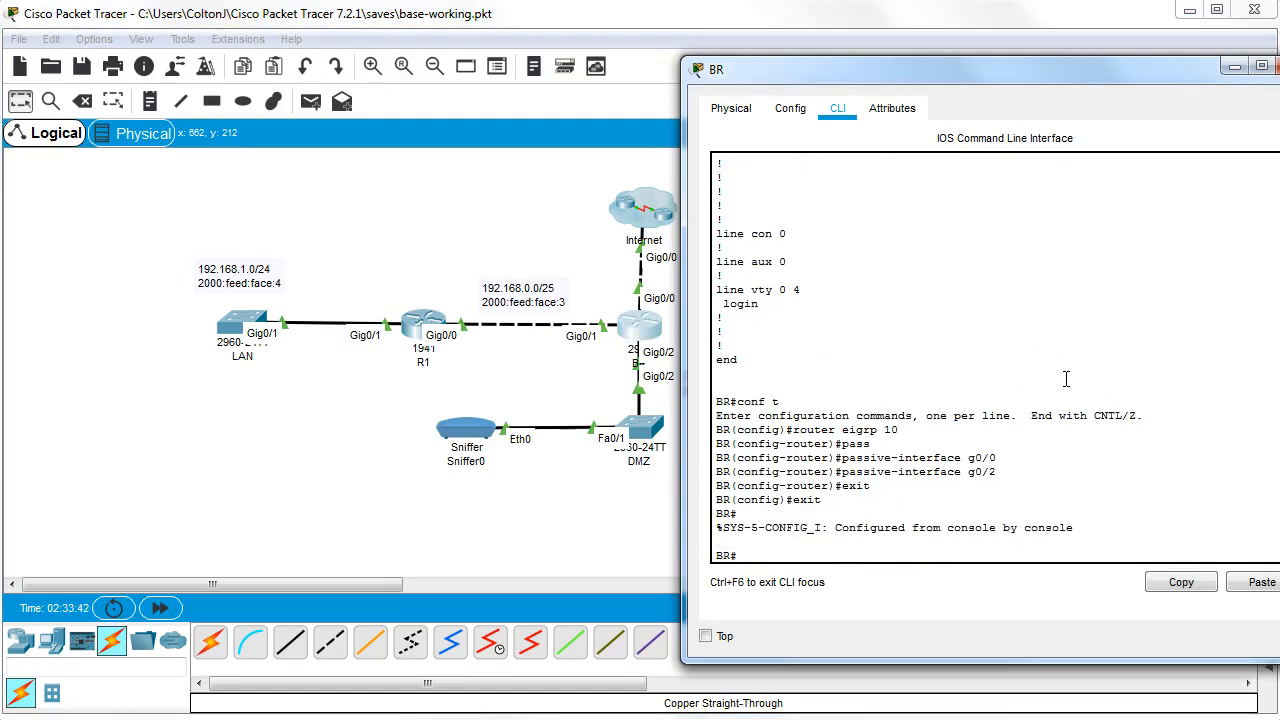
{"action": "type", "text": "show ip"}
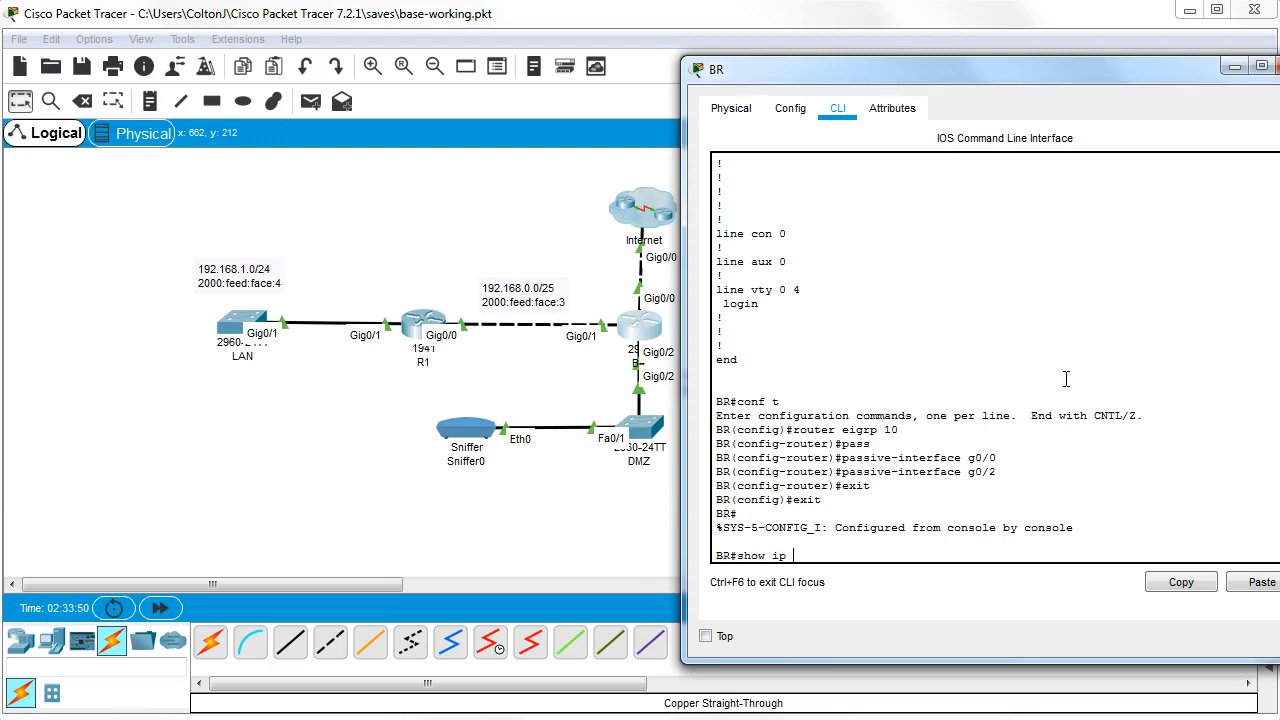
{"action": "key", "text": "Return"}
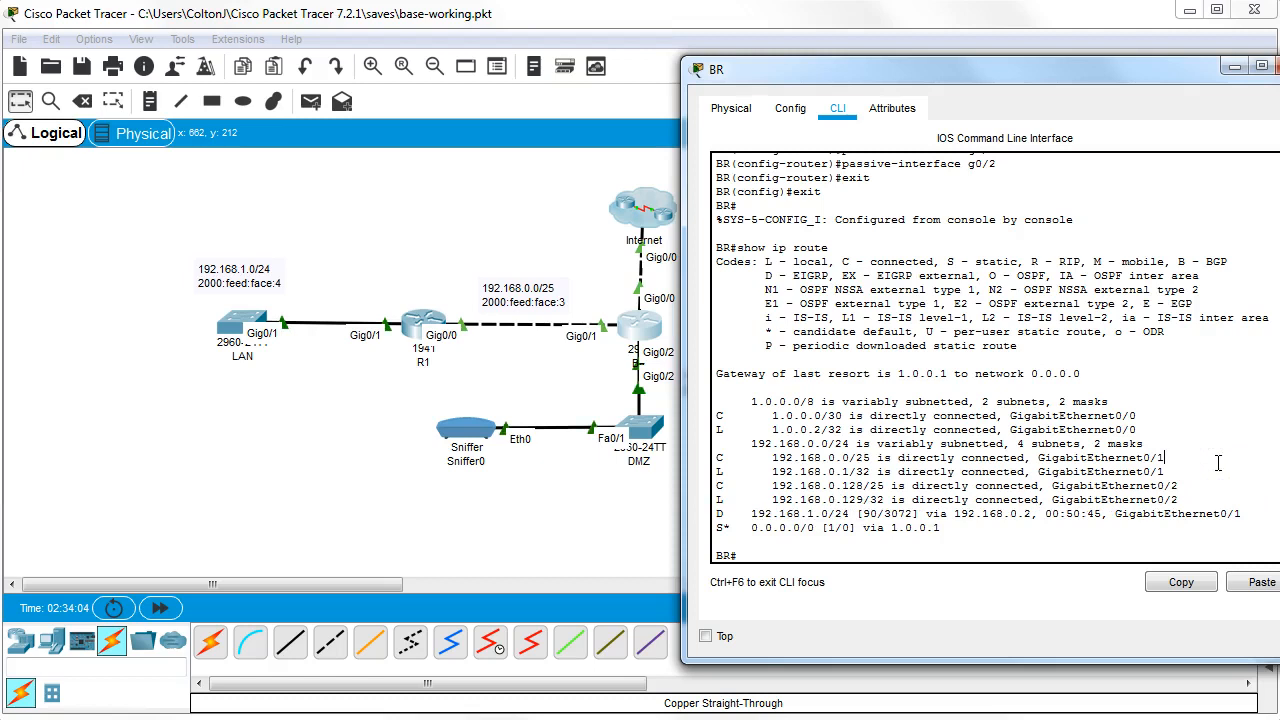
{"action": "type", "text": "conf t"}
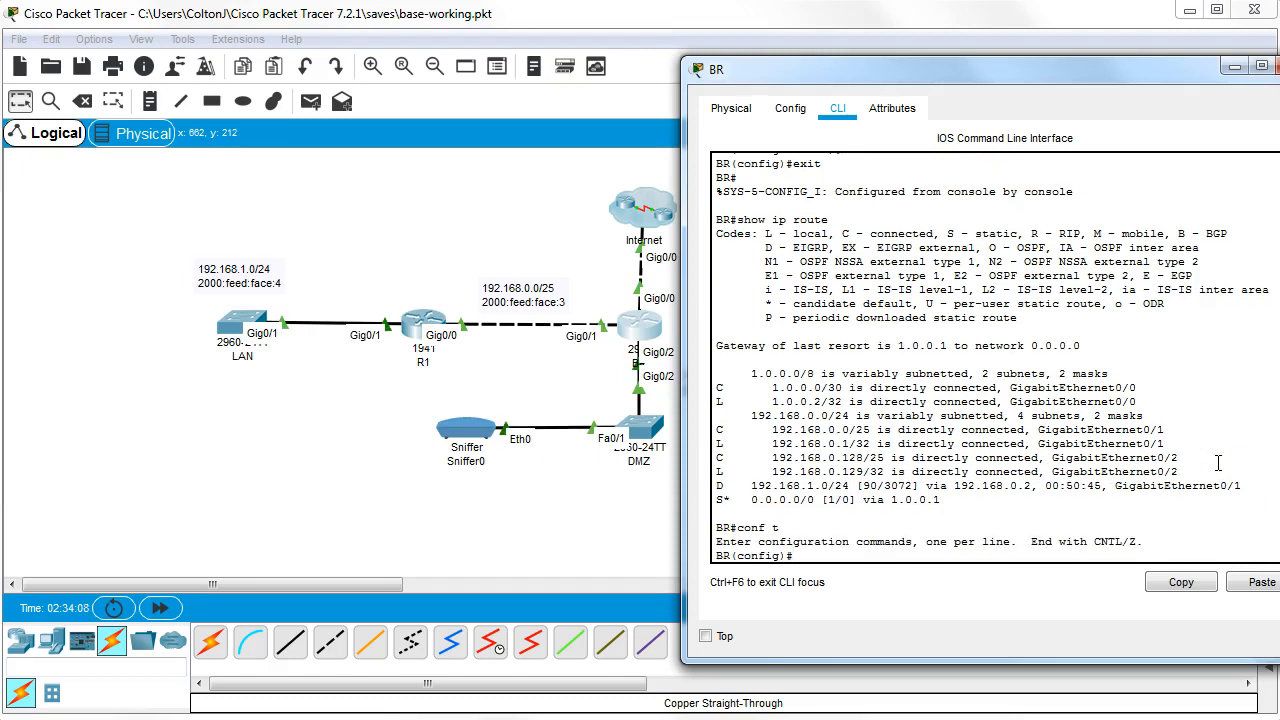
Under ipv6 router eigrp 10 on BR, add passive-interface g0/0 and g0/2, then exit
{"action": "type", "text": "ipv"}
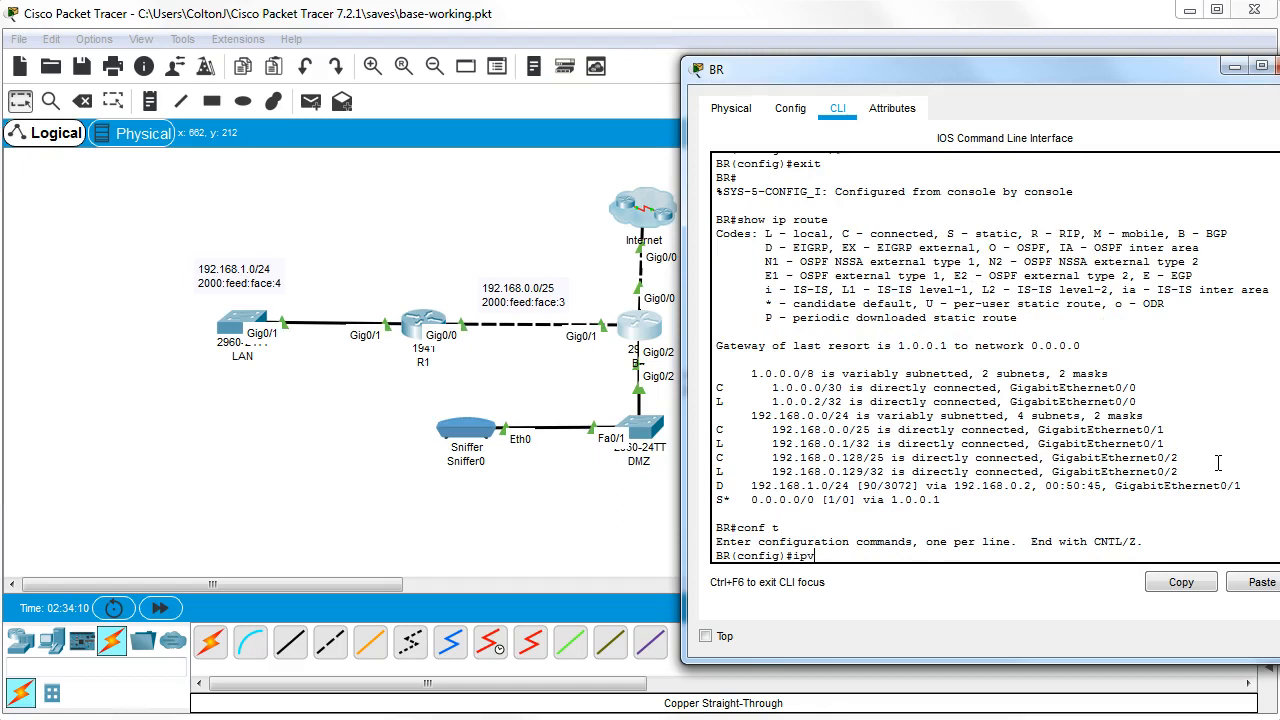
{"action": "type", "text": "6 r"}
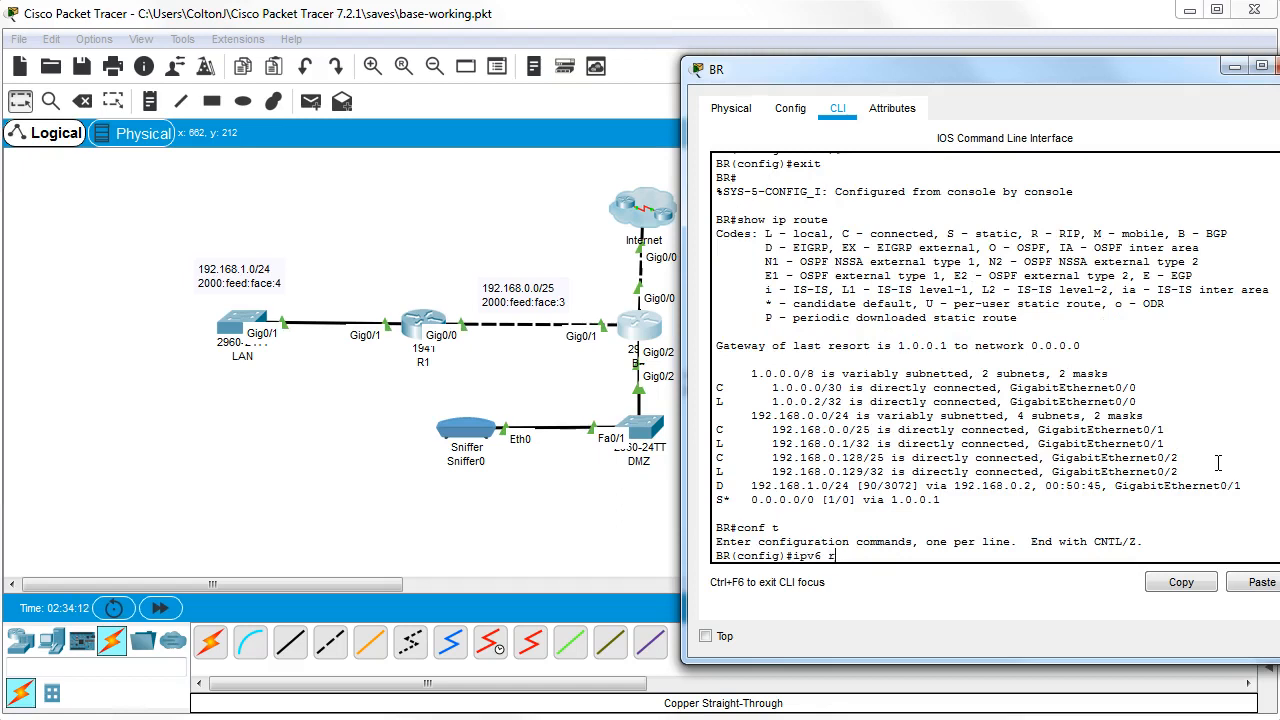
{"action": "type", "text": "outer eigrp 10"}
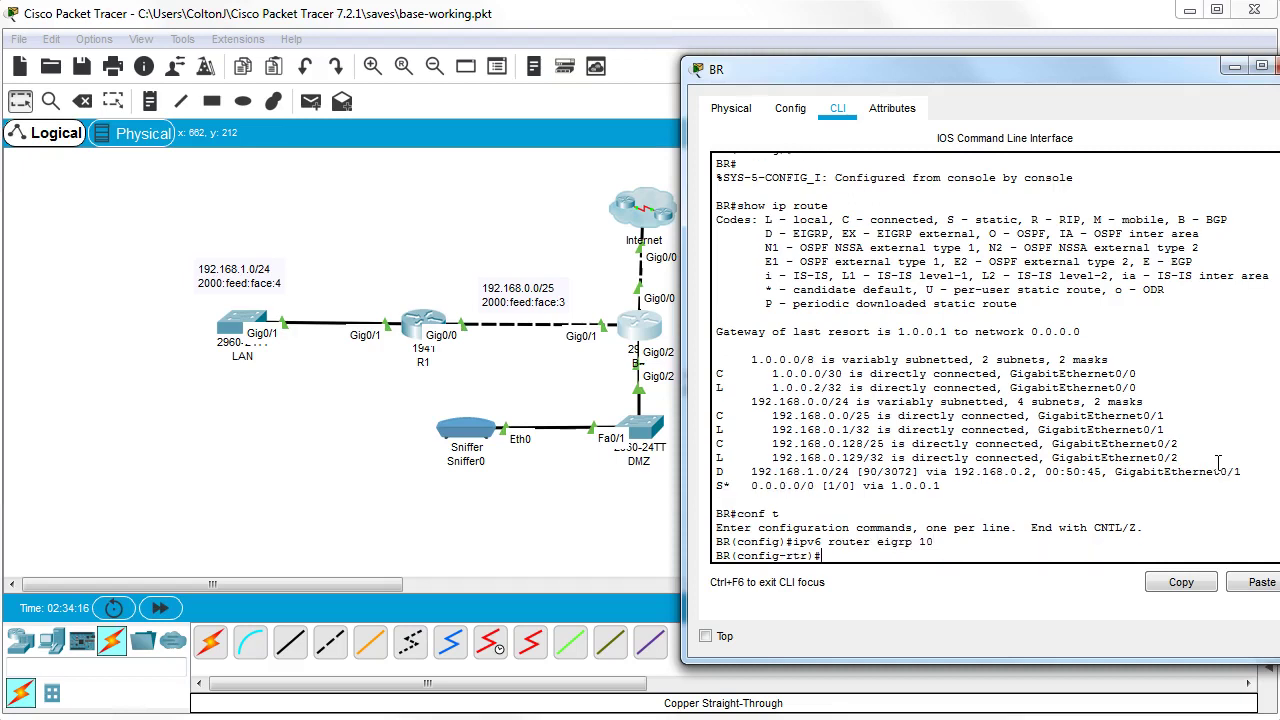
{"action": "type", "text": "p"}
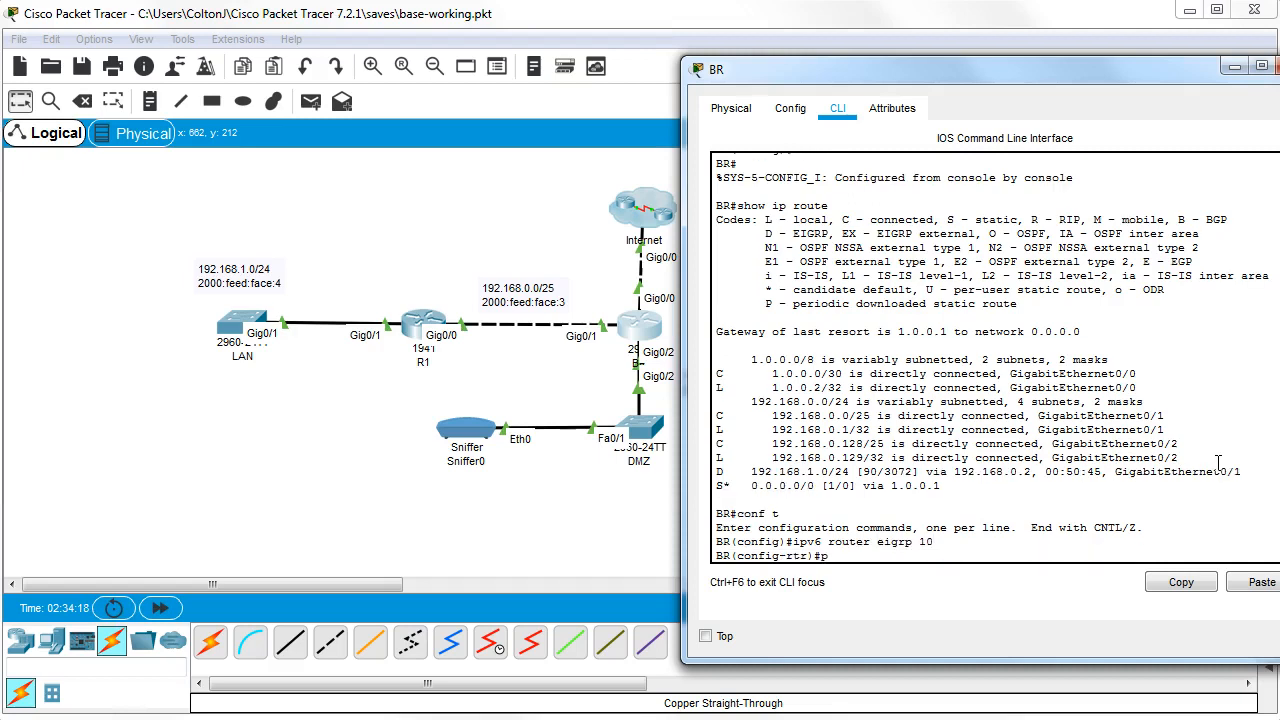
{"action": "type", "text": "passive-interface g"}
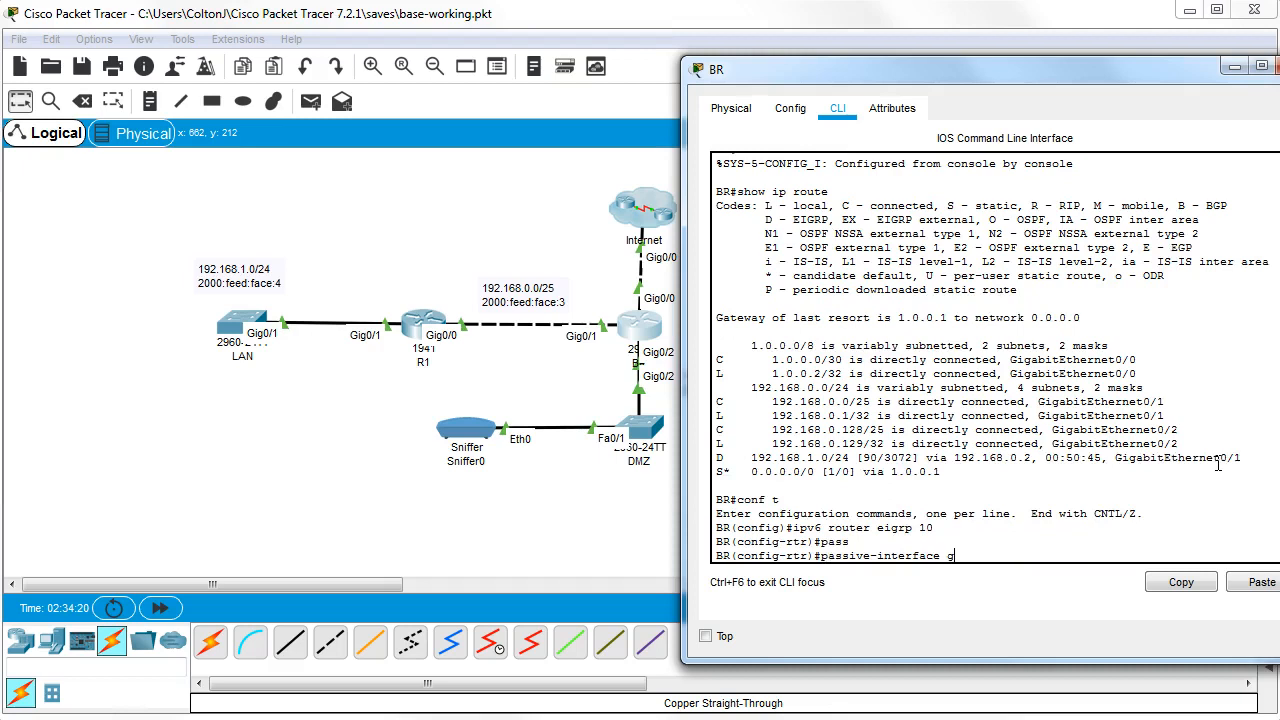
{"action": "type", "text": "0/0"}
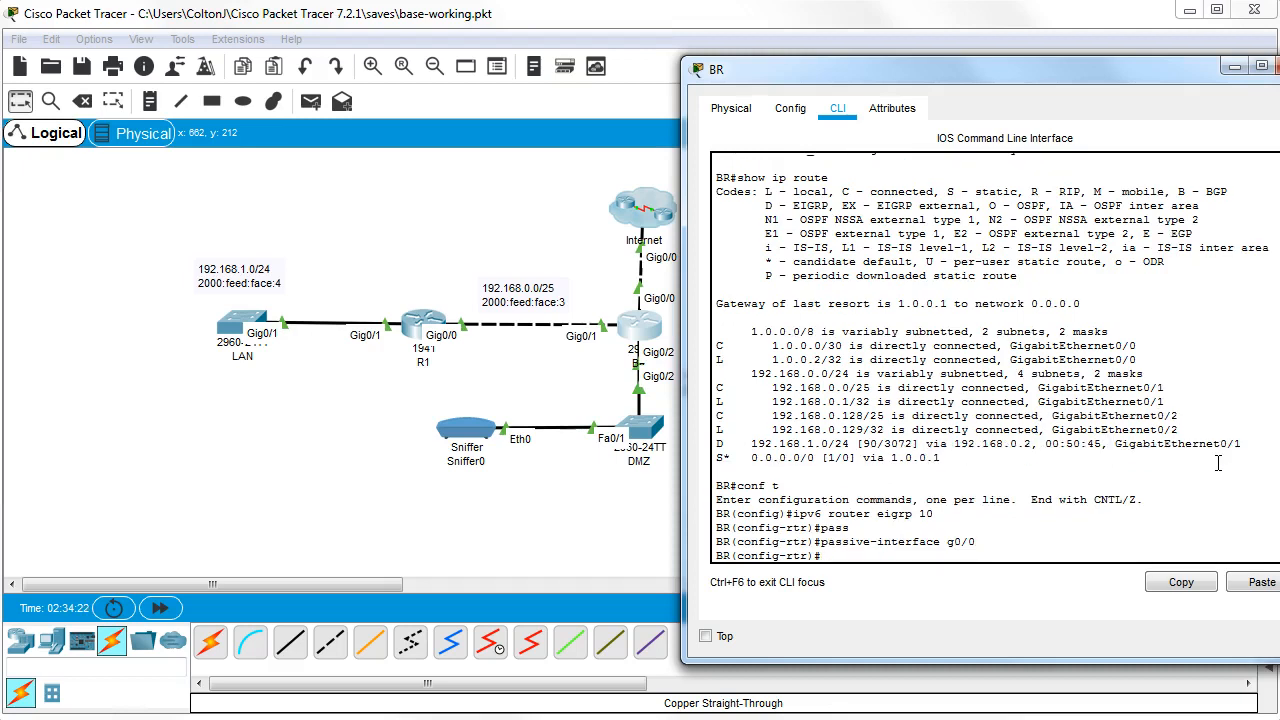
{"action": "type", "text": "passive-interface g0/2"}
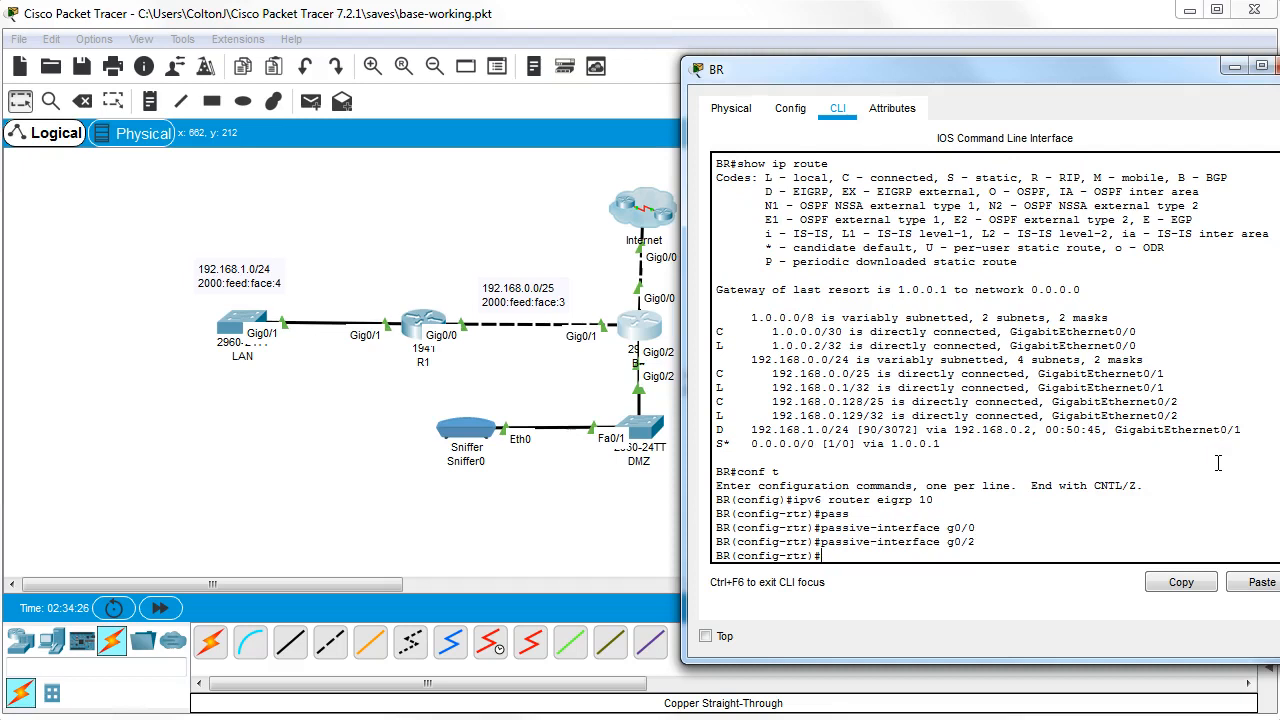
{"action": "type", "text": "exit"}
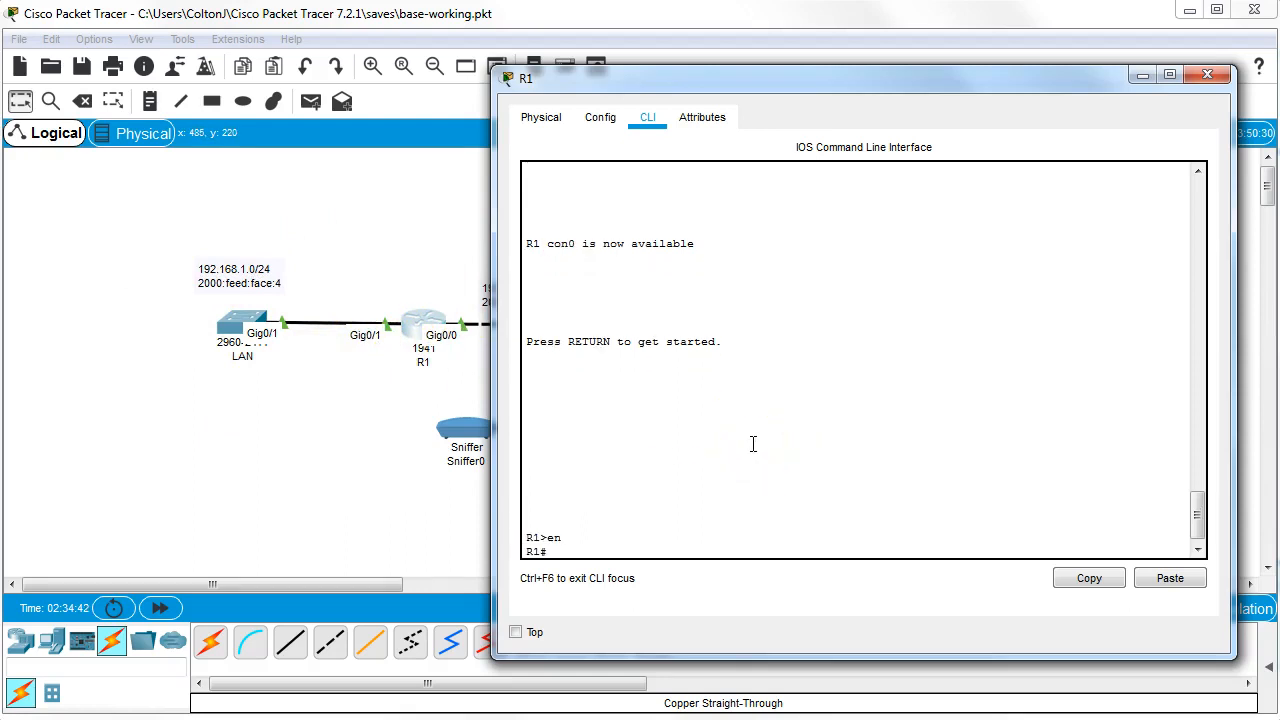
On R1 enter ipv6 router eigrp 10 and make g0/1 passive
{"action": "type", "text": "conf t"}
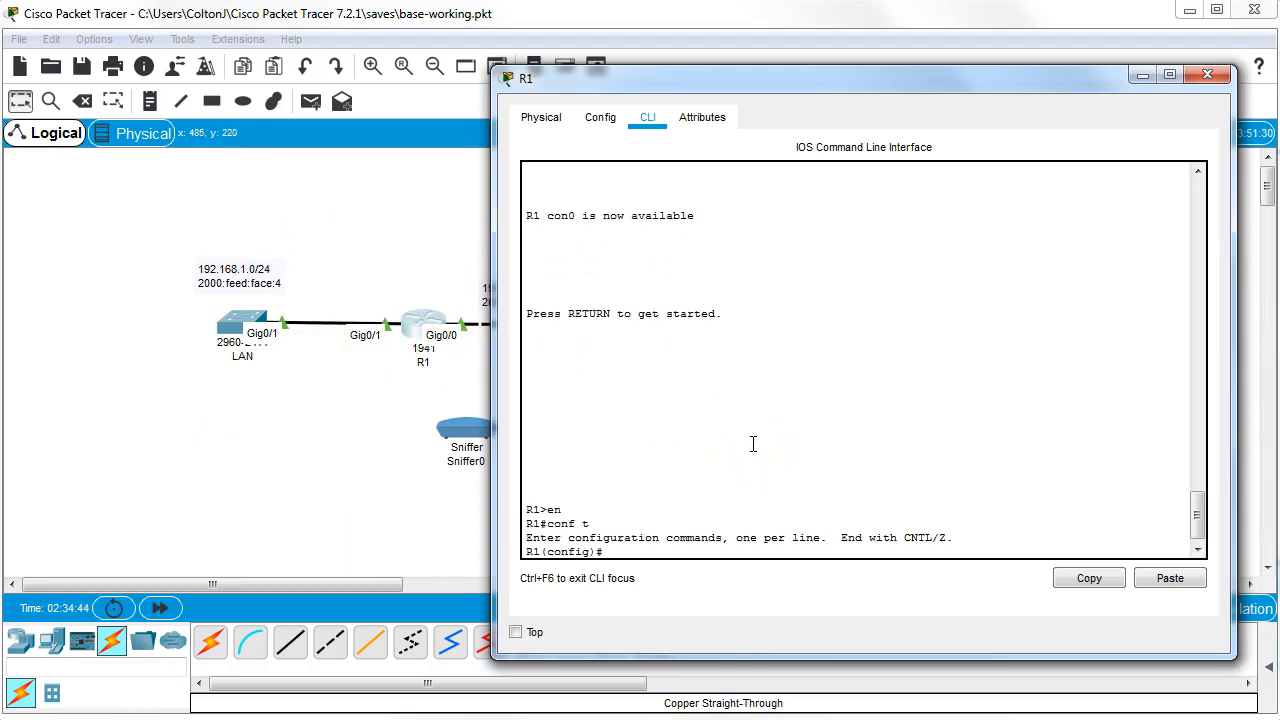
{"action": "type", "text": "ip"}
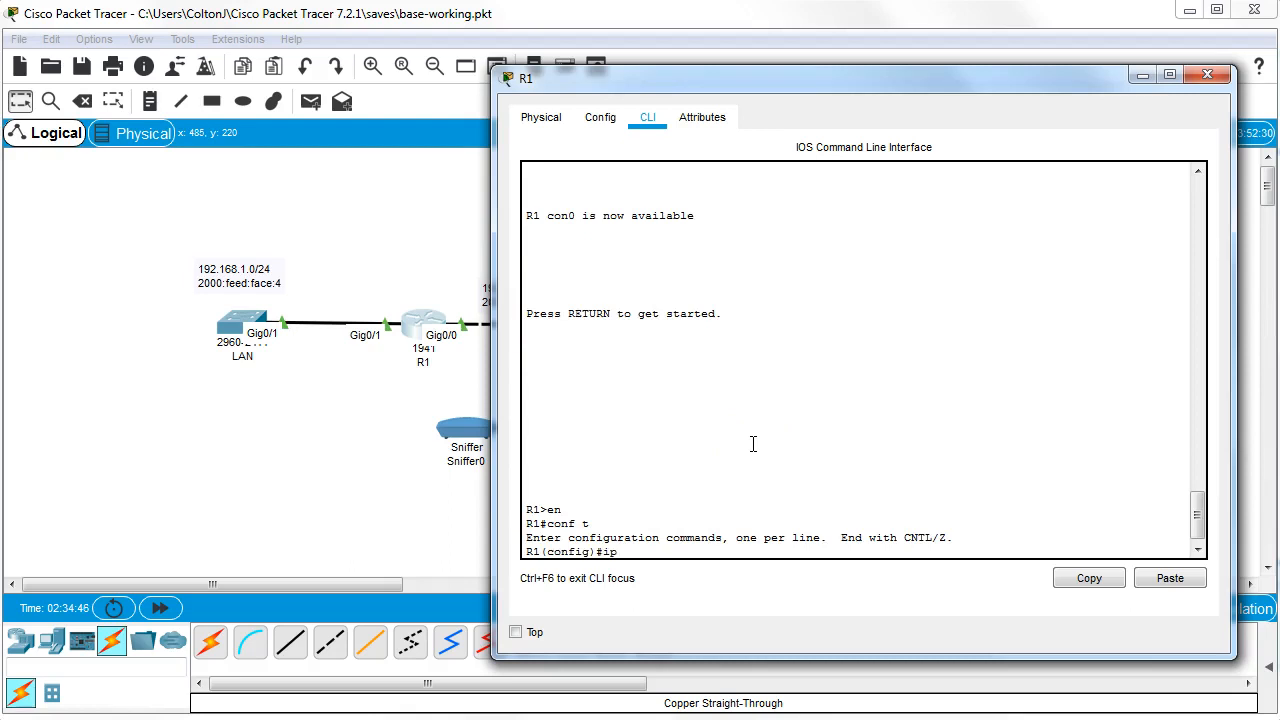
{"action": "type", "text": "v"}
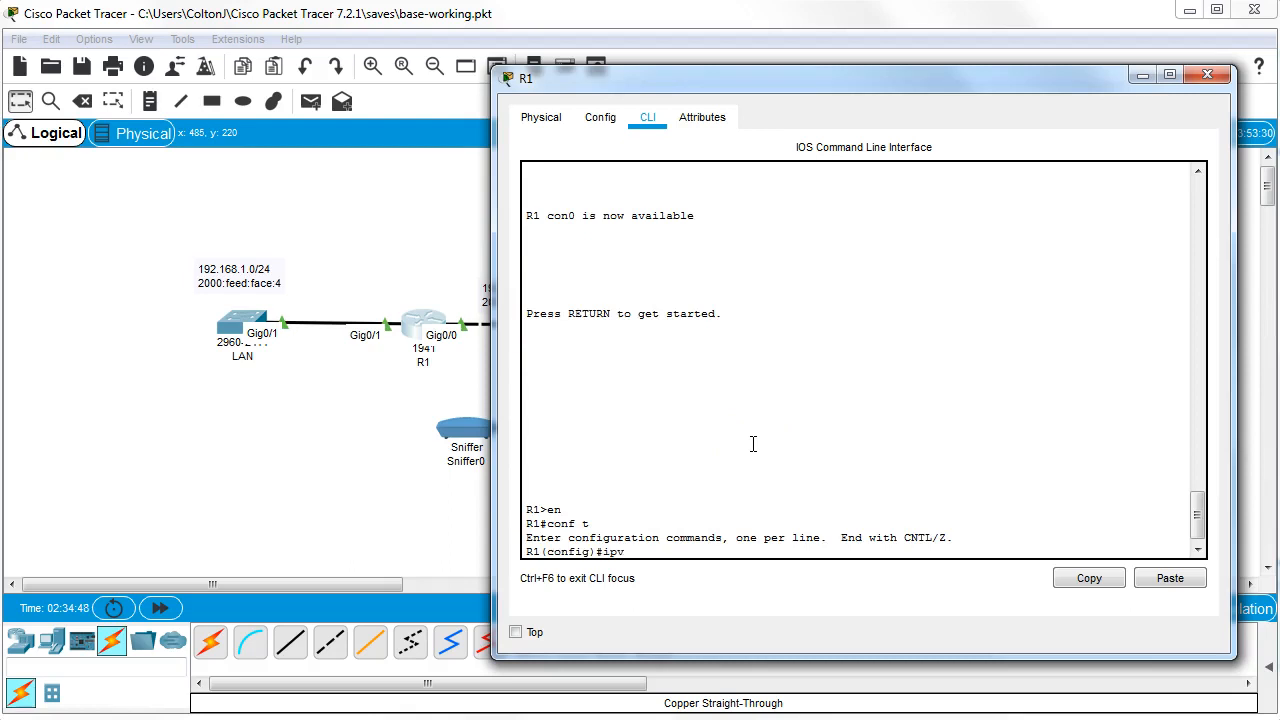
{"action": "type", "text": "6 router e"}
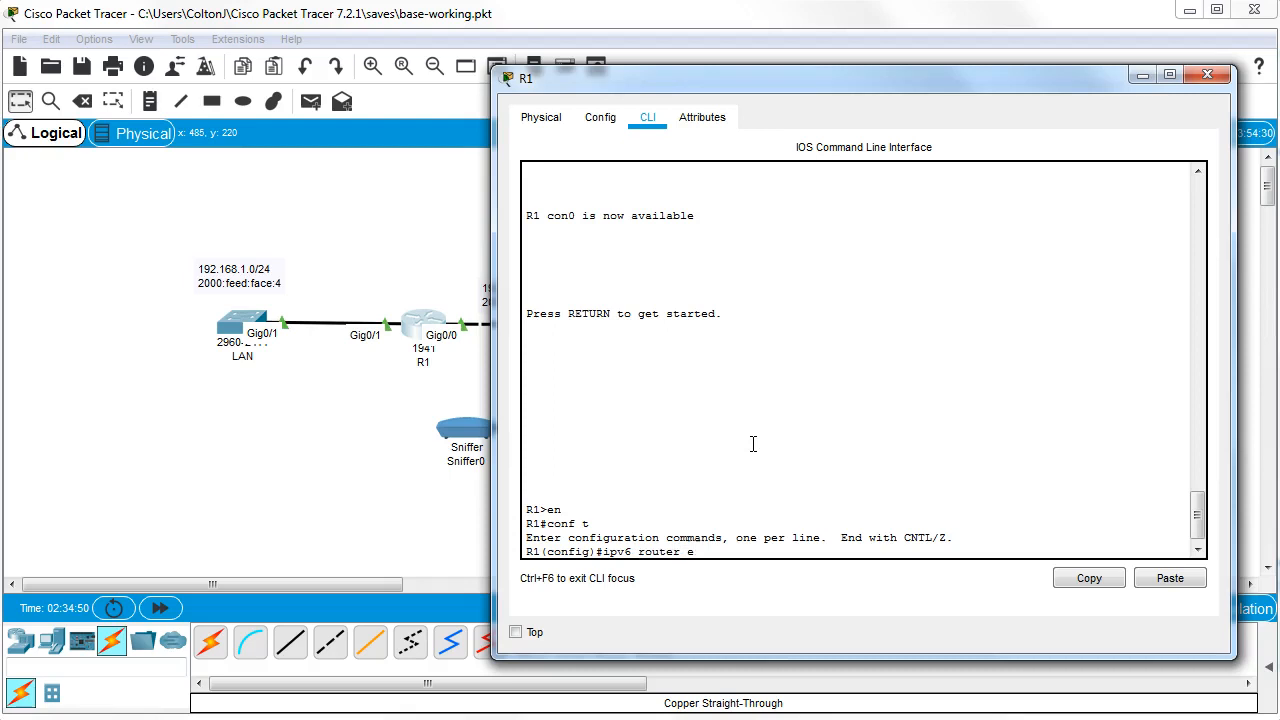
{"action": "type", "text": "igrp 10"}
{"action": "type", "text": "router e"}
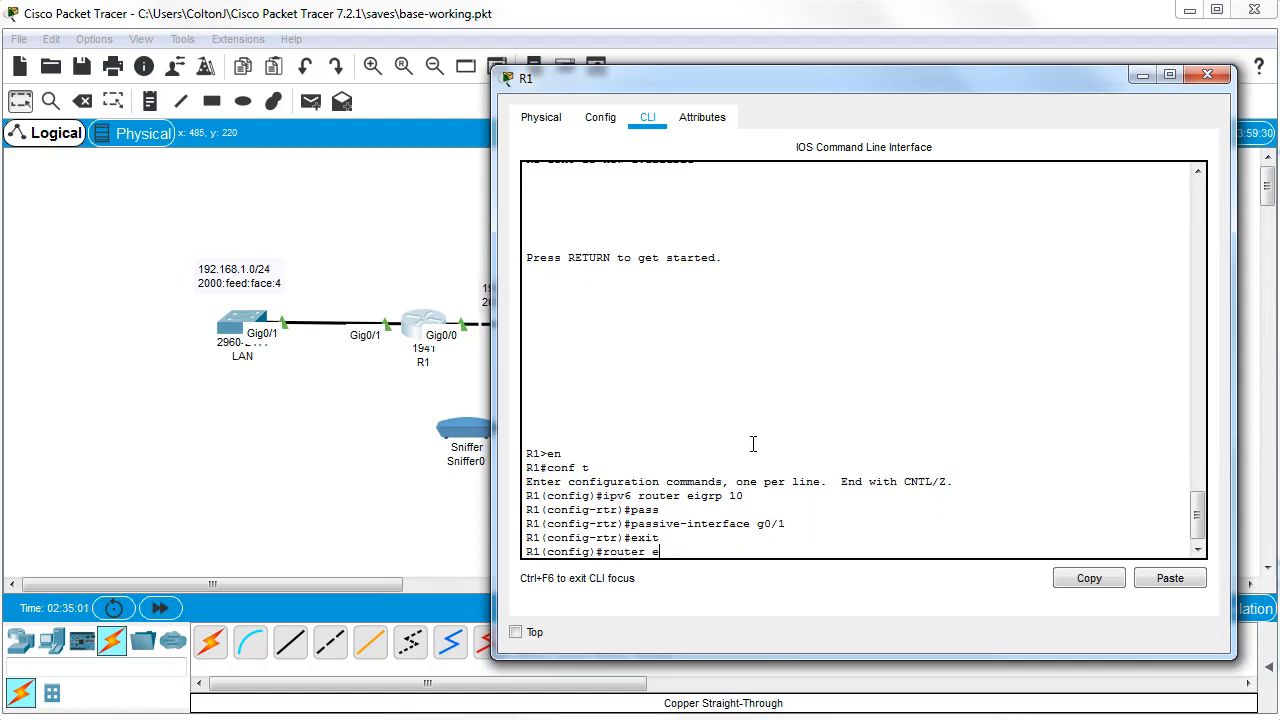
Under IPv4 router eigrp 10 add passive-interface g0/1, then close R1's window
{"action": "type", "text": "igrp 10"}
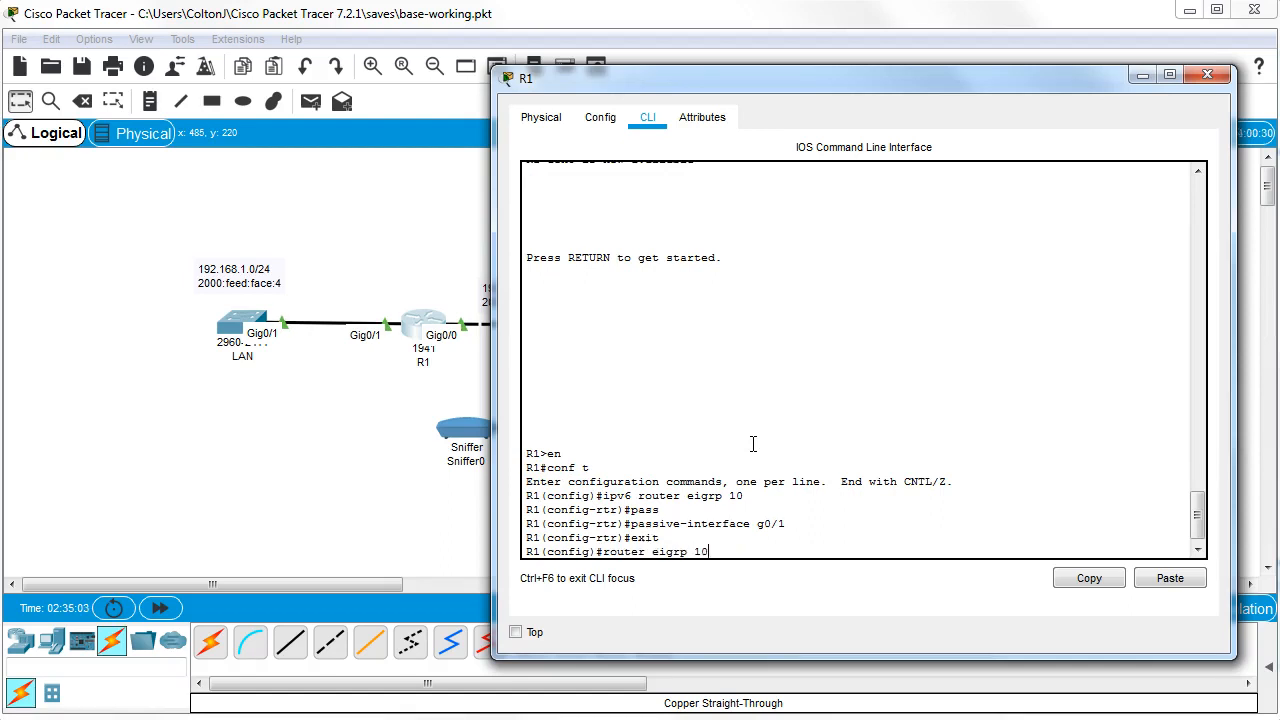
{"action": "type", "text": "passive-interface"}
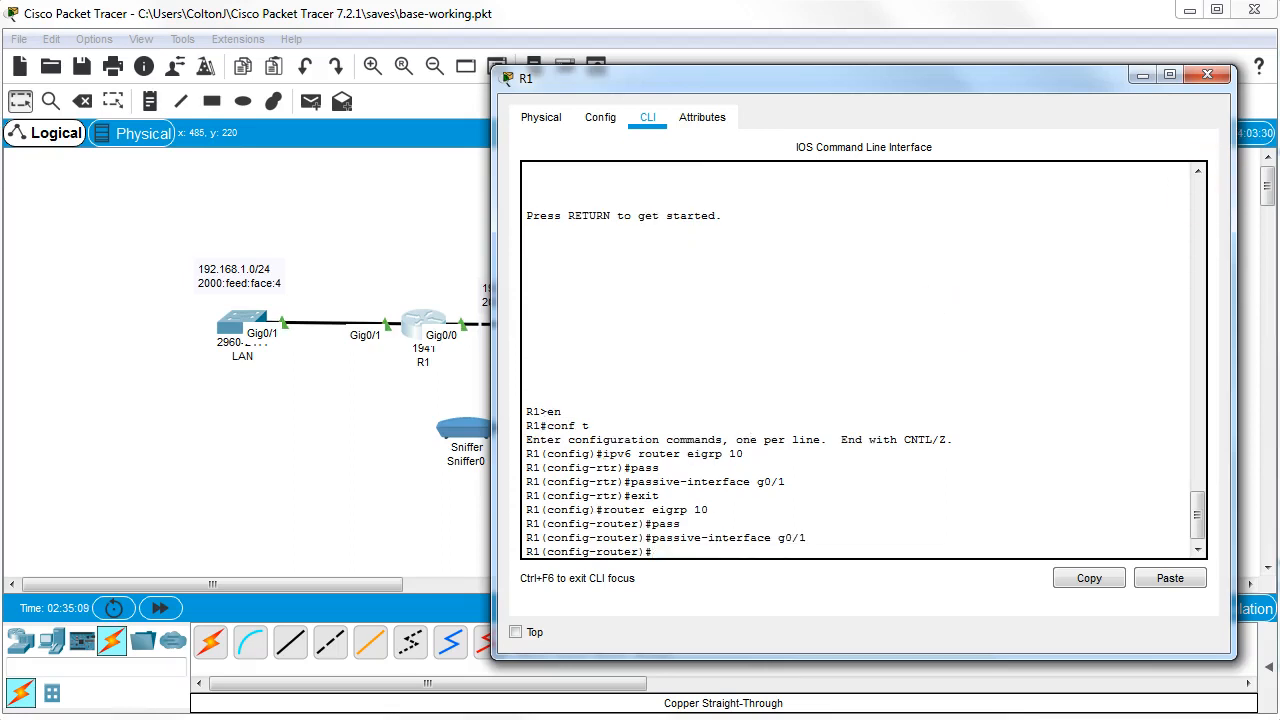
{"action": "left_click", "coordinate": [1204, 76]}
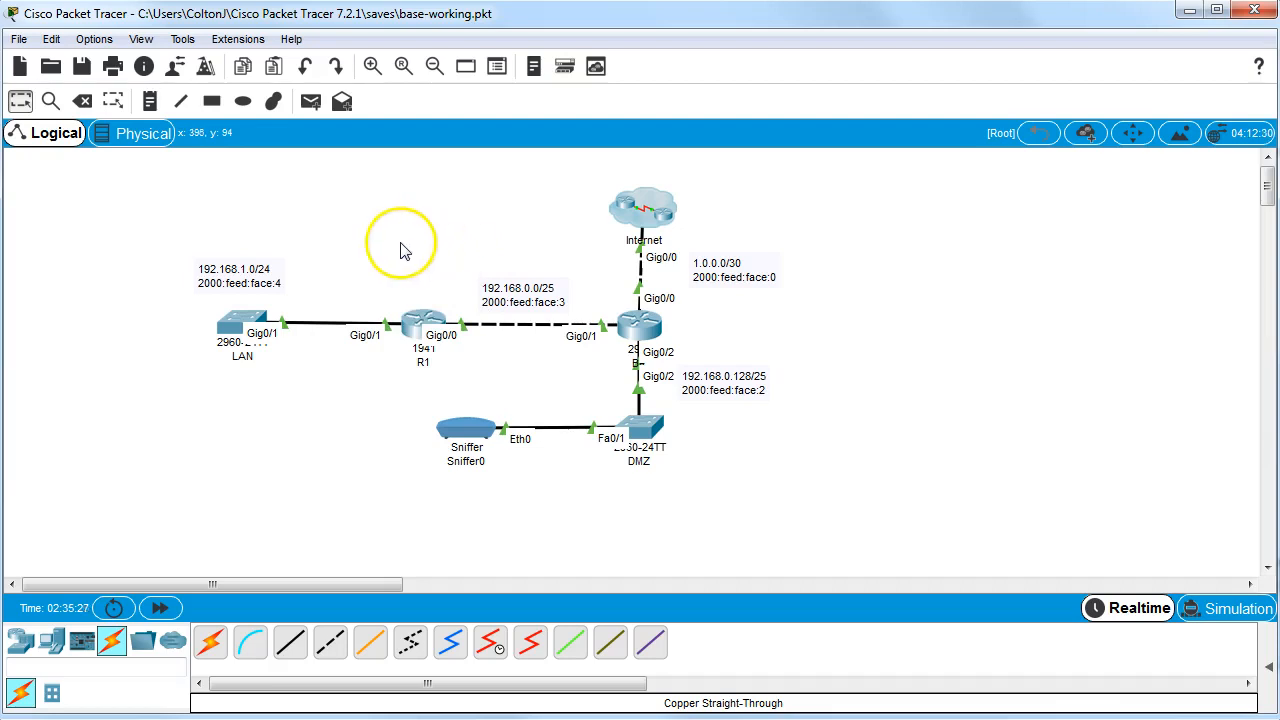
{"action": "mouse_move", "coordinate": [376, 314]}
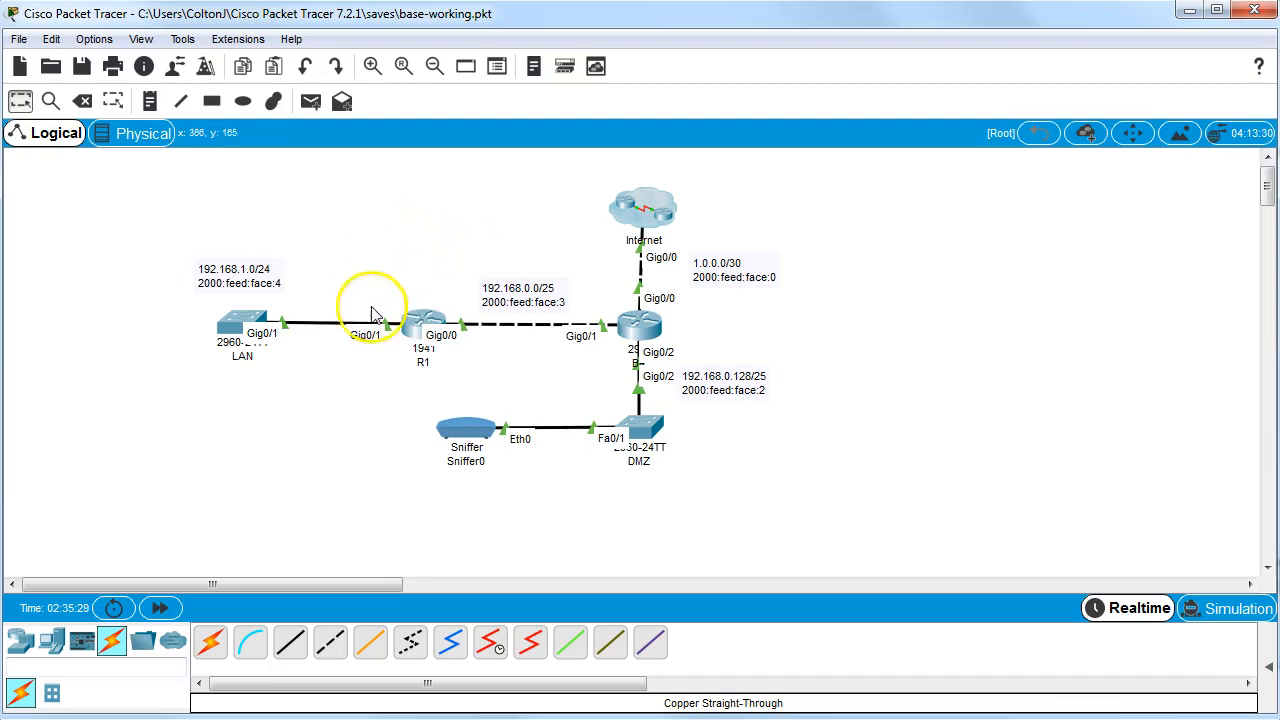